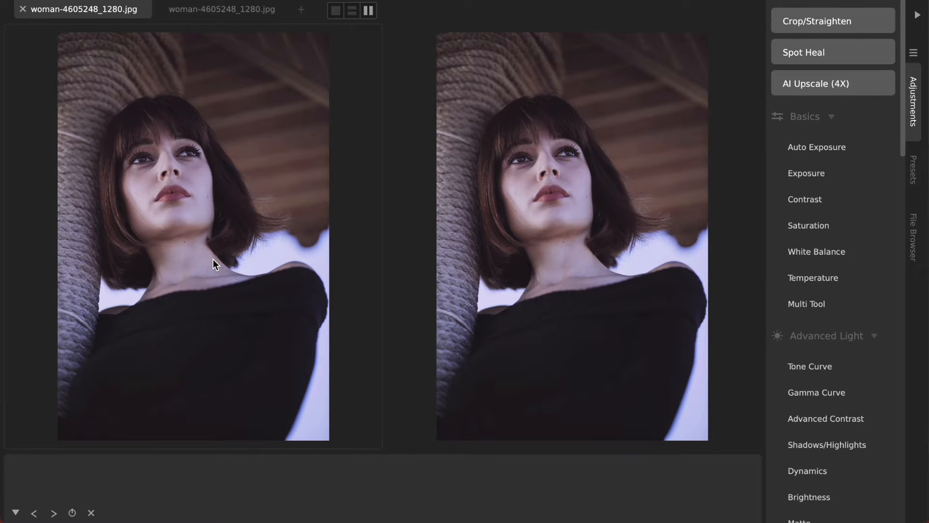
{"action": "mouse_move", "coordinate": [190, 184]}
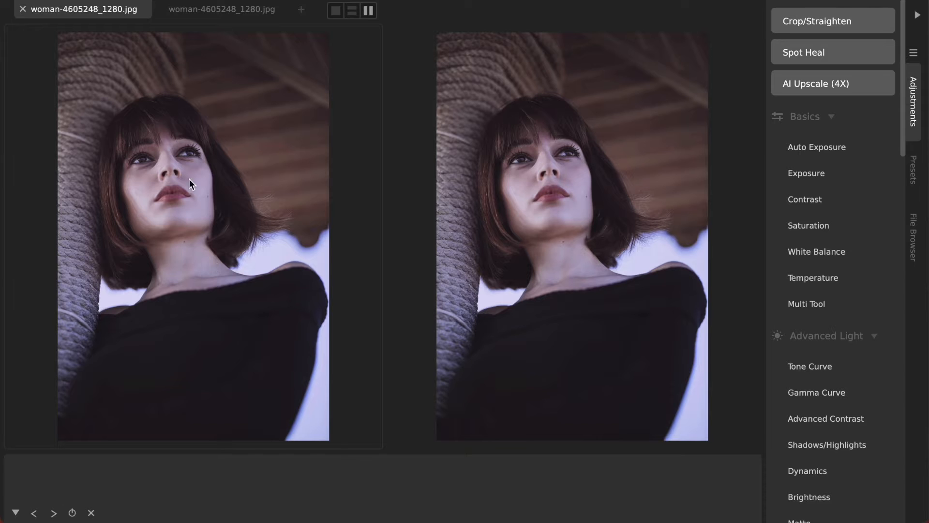
{"action": "mouse_move", "coordinate": [148, 168]}
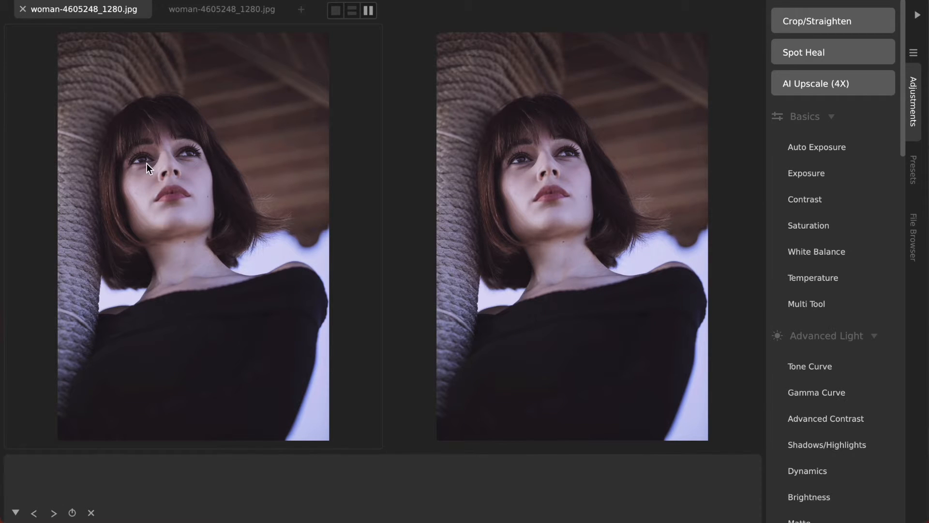
{"action": "mouse_move", "coordinate": [150, 164]}
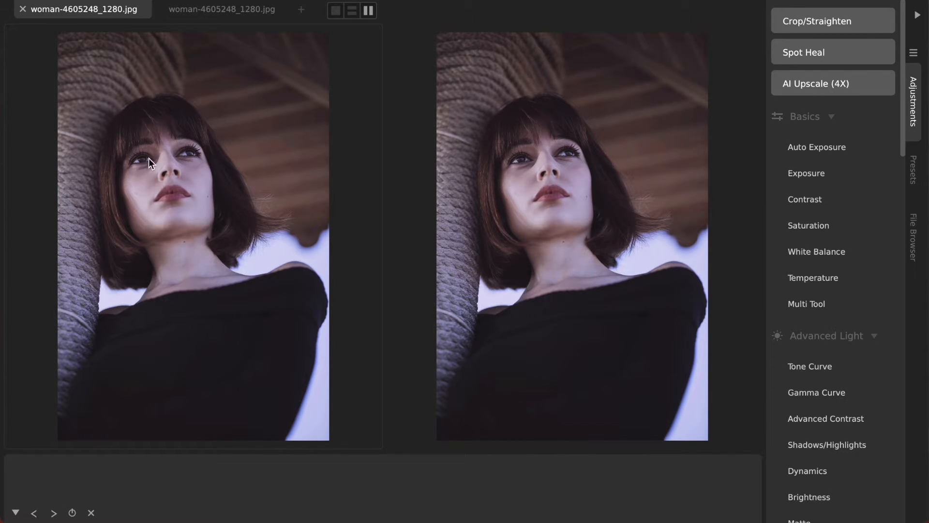
{"action": "mouse_move", "coordinate": [198, 160]}
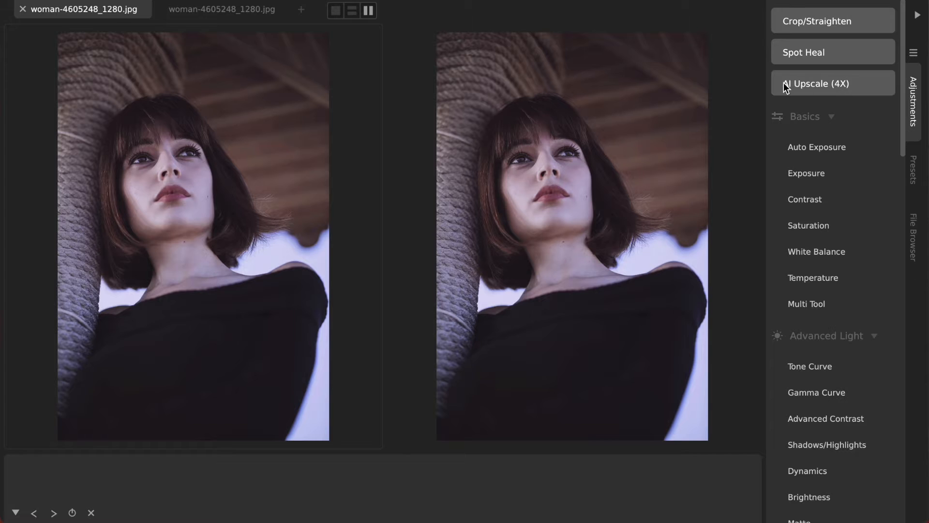
{"action": "mouse_move", "coordinate": [429, 95]}
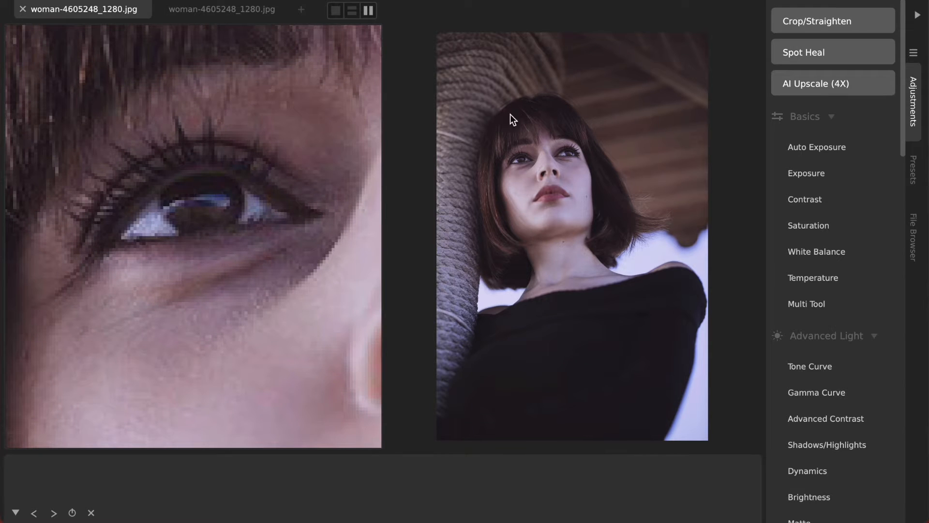
Step: Check the portrait's original 853 × 1280 pixel size in the Save dialog
{"action": "left_click", "coordinate": [221, 9]}
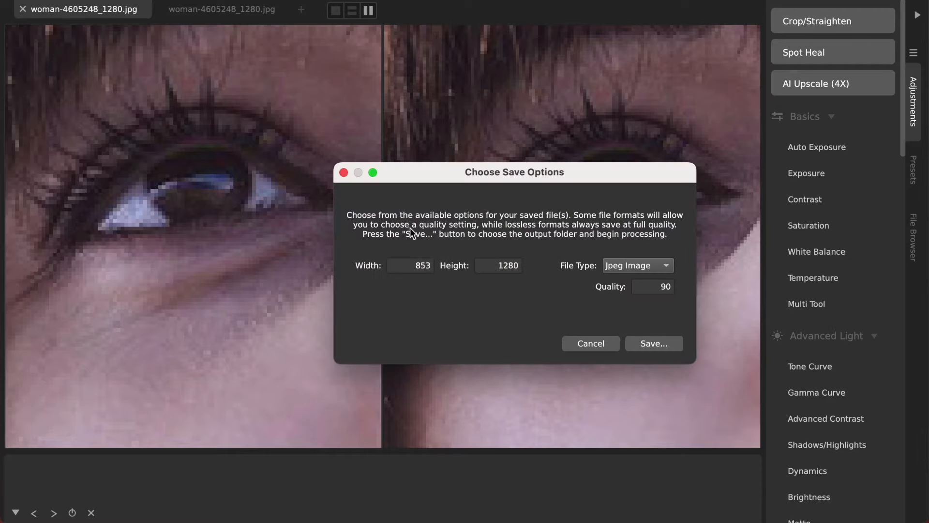
{"action": "mouse_move", "coordinate": [435, 265]}
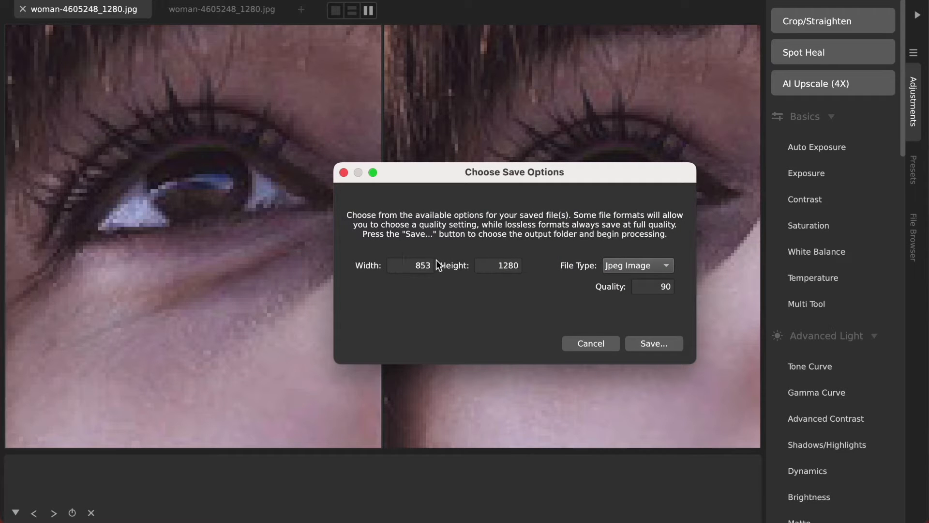
{"action": "mouse_move", "coordinate": [527, 278]}
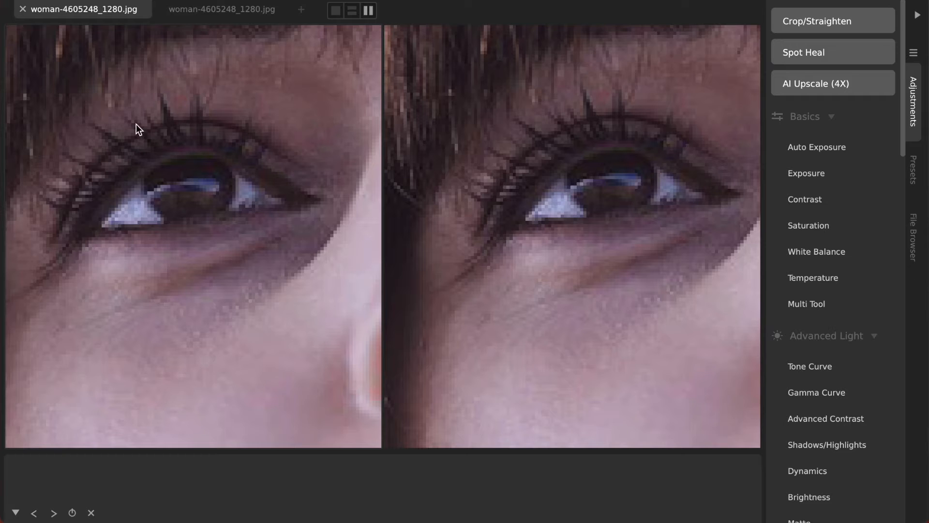
{"action": "mouse_move", "coordinate": [512, 208]}
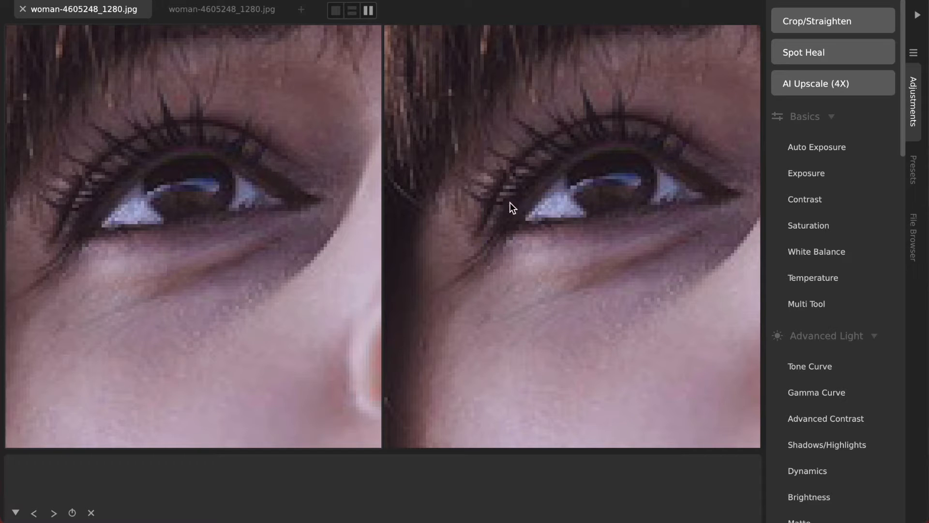
Step: Apply AI Upscale (4X) to the woman's portrait and let the upscaling finish
{"action": "left_click", "coordinate": [221, 9]}
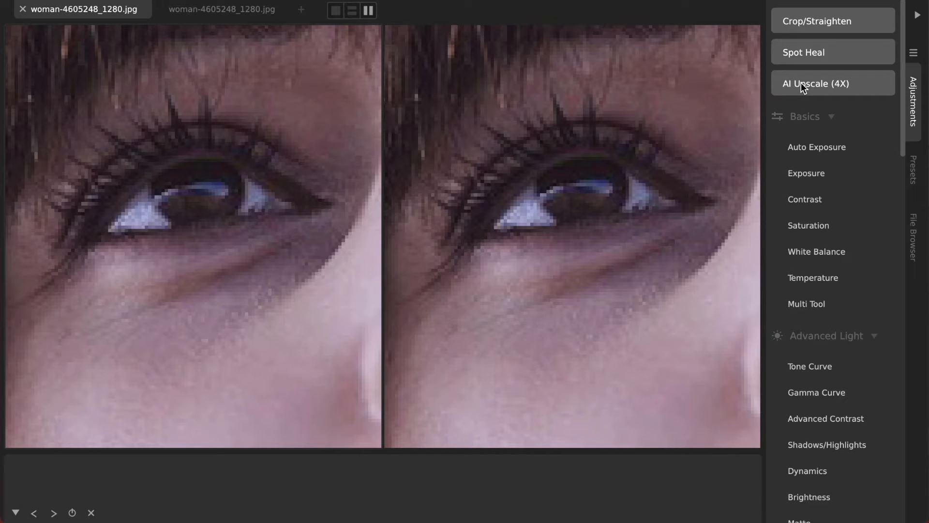
{"action": "left_click", "coordinate": [832, 82]}
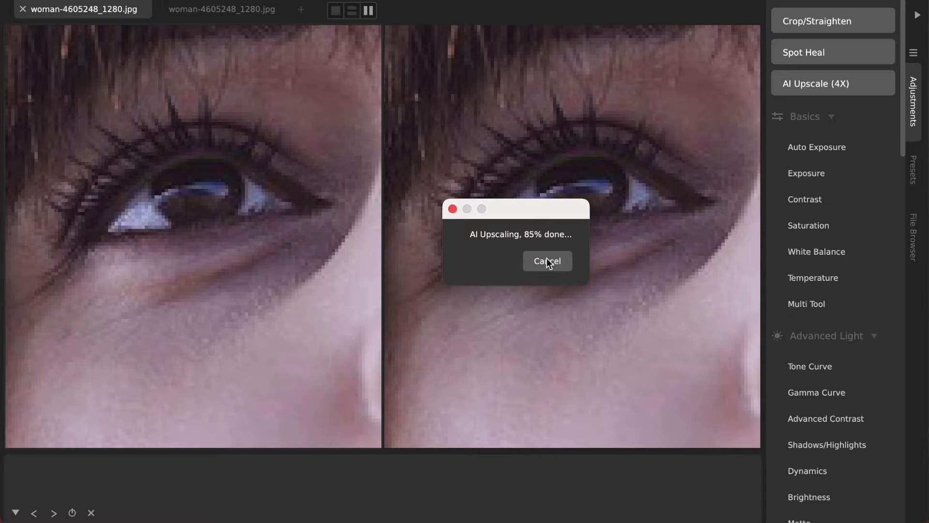
{"action": "left_click", "coordinate": [547, 261]}
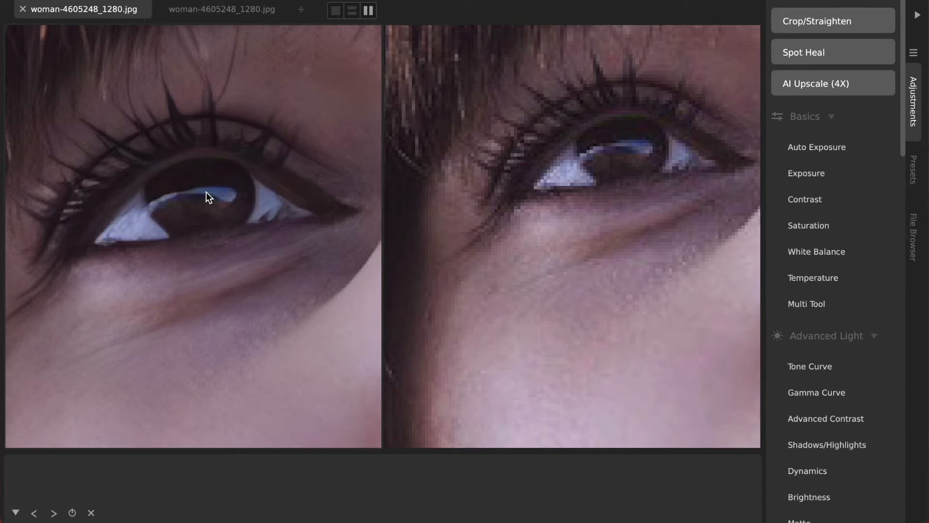
Step: Switch to the other portrait copy to compare the upscaled eye with the original
{"action": "left_click", "coordinate": [222, 8]}
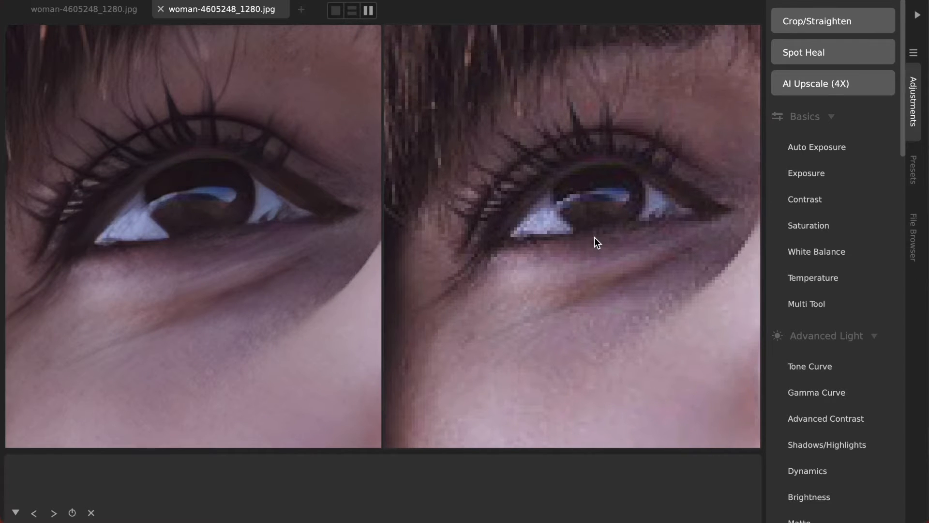
{"action": "mouse_move", "coordinate": [212, 236]}
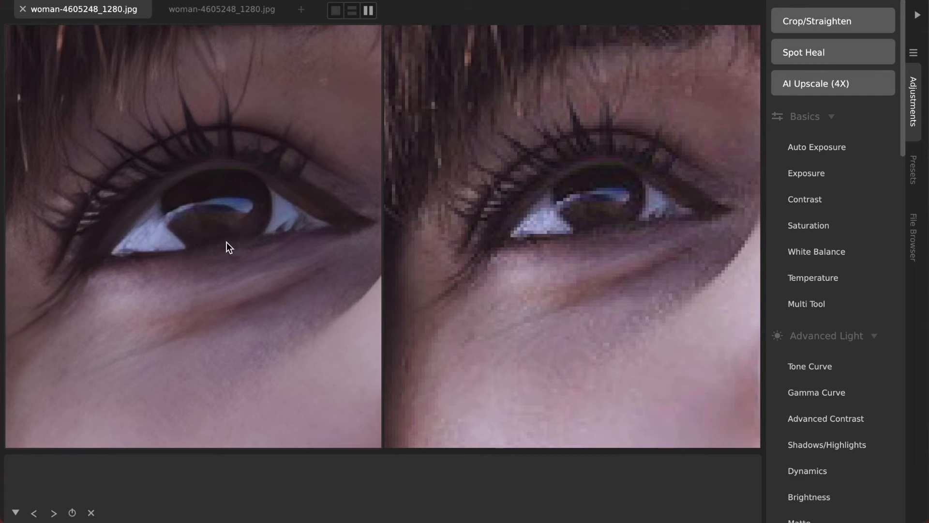
{"action": "mouse_move", "coordinate": [249, 182]}
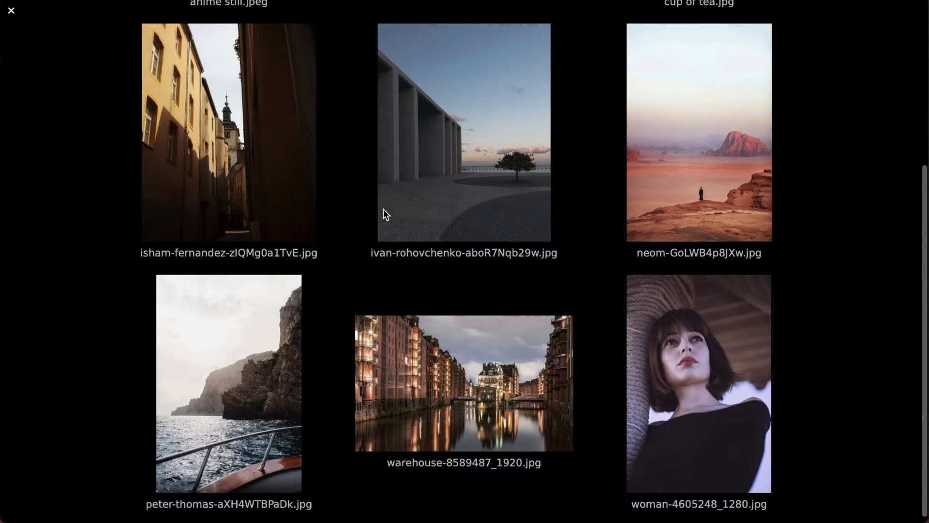
Step: Open cup of tea.jpg and confirm its 2000 × 3000 full size in the file details
{"action": "scroll", "scroll_direction": "up", "scroll_amount": 3}
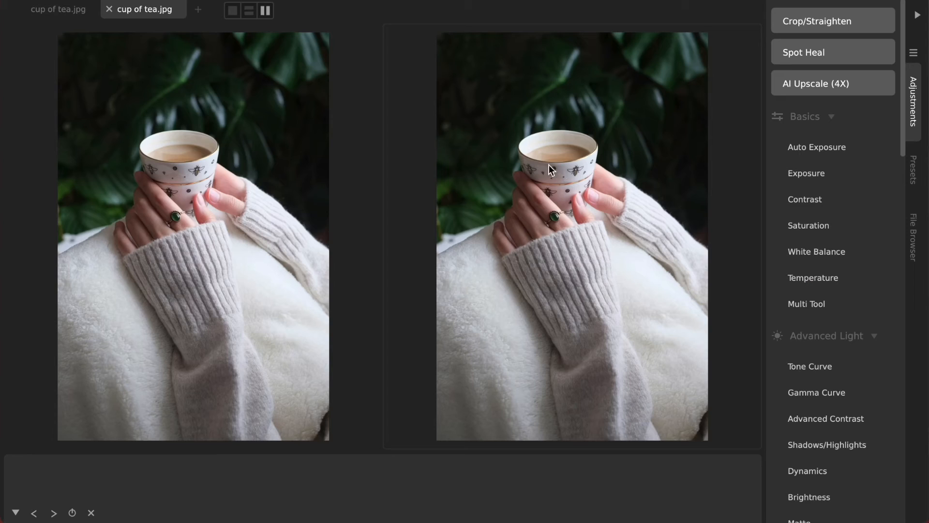
{"action": "left_click", "coordinate": [56, 9]}
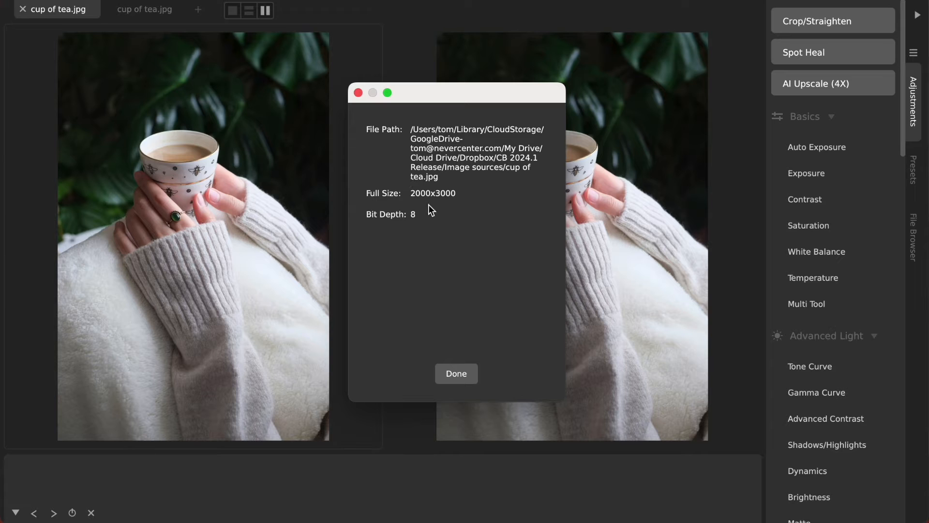
{"action": "mouse_move", "coordinate": [401, 201]}
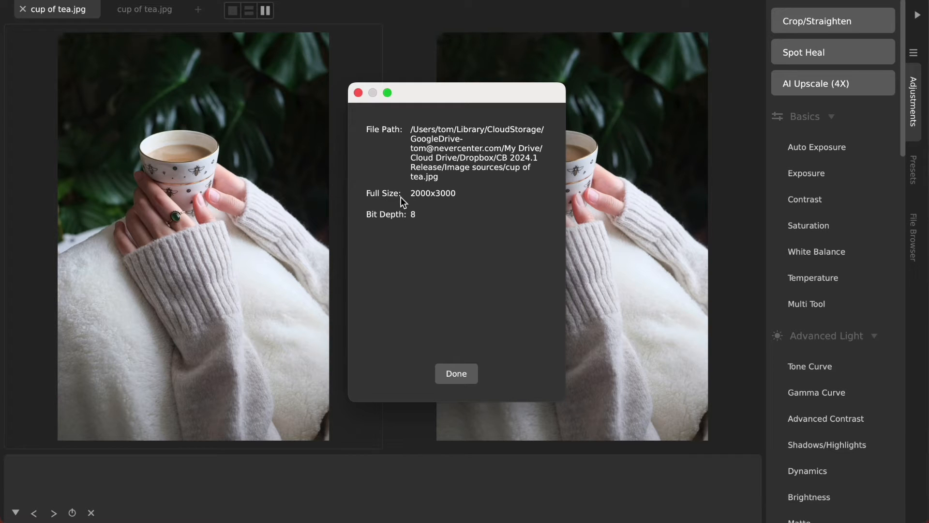
{"action": "left_click", "coordinate": [456, 373]}
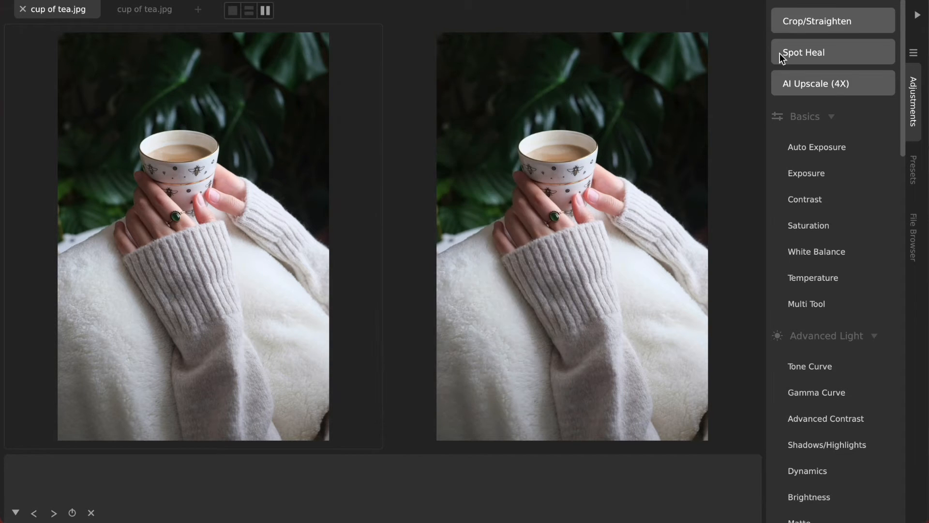
Step: Crop the tea photo to a 1363 × 1030 close-up of the cup and hands, confirming the size
{"action": "left_click", "coordinate": [817, 20]}
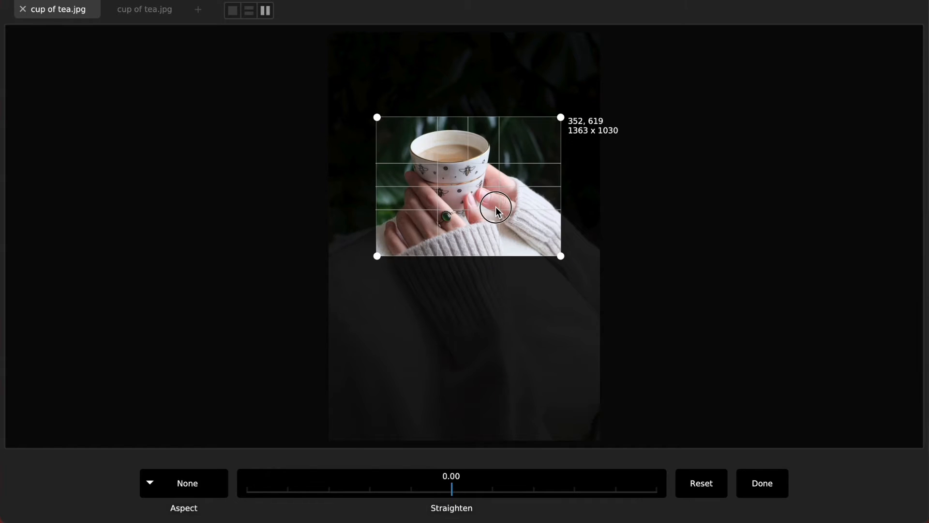
{"action": "left_click", "coordinate": [762, 483]}
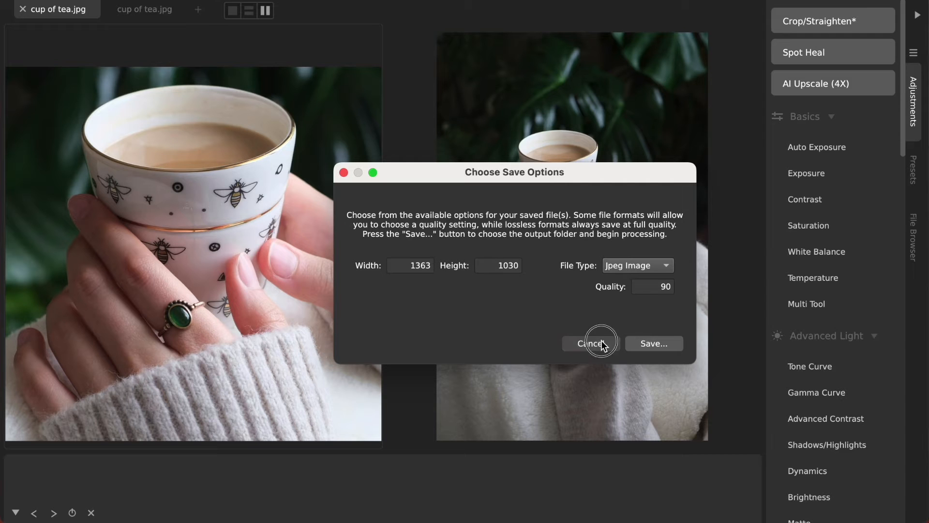
{"action": "left_click", "coordinate": [589, 344]}
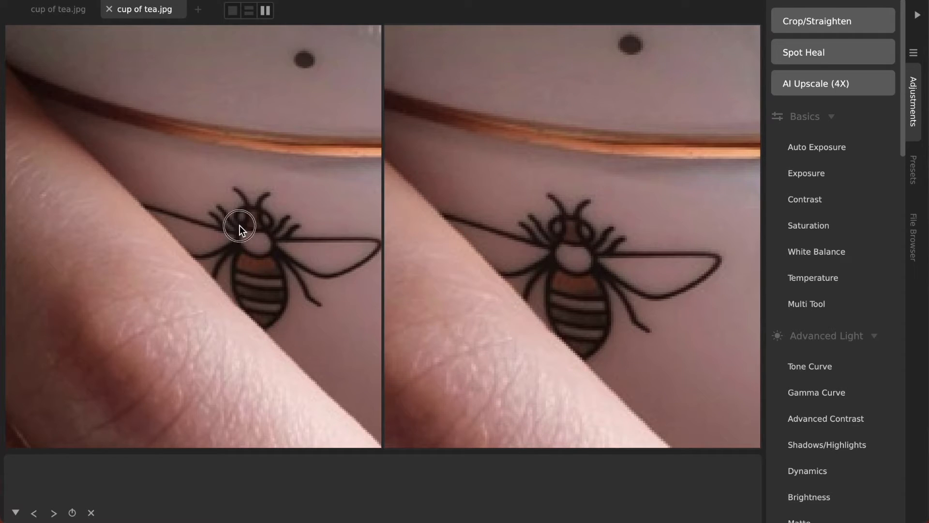
{"action": "left_click", "coordinate": [817, 21]}
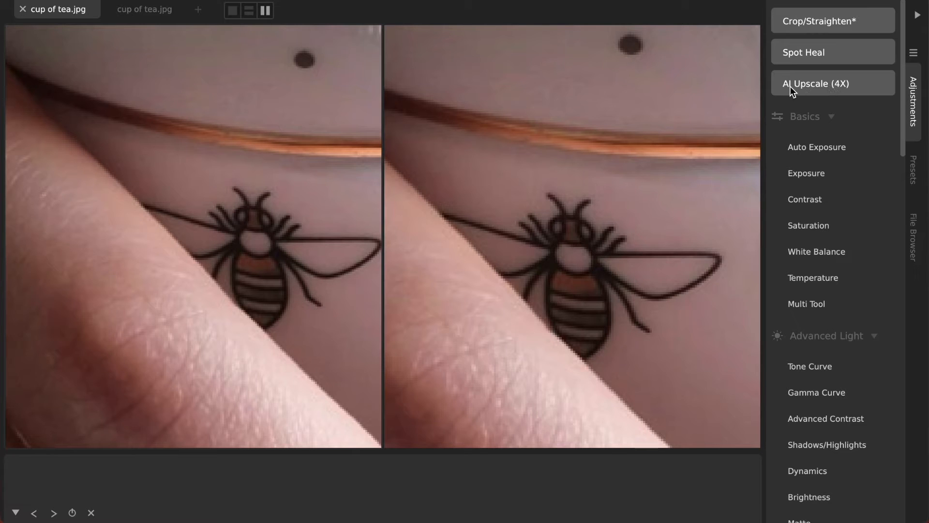
{"action": "mouse_move", "coordinate": [364, 227]}
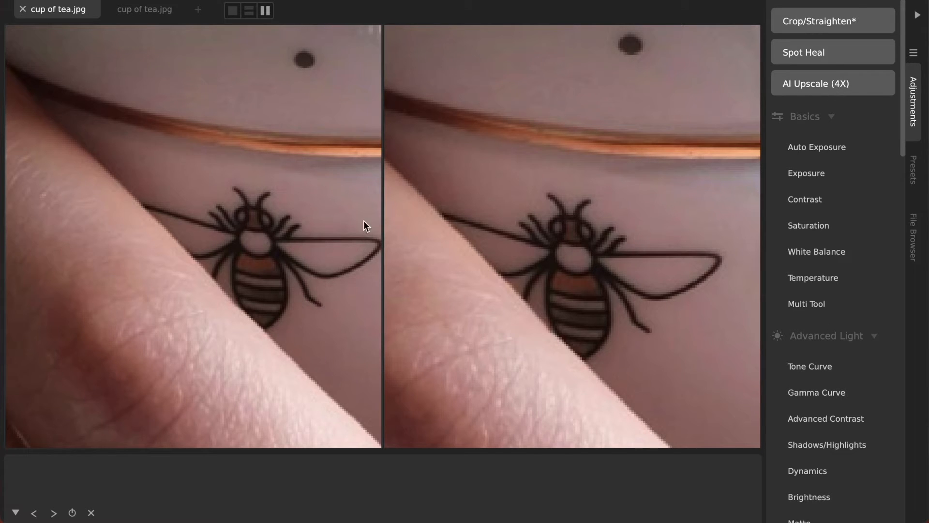
{"action": "mouse_move", "coordinate": [308, 294]}
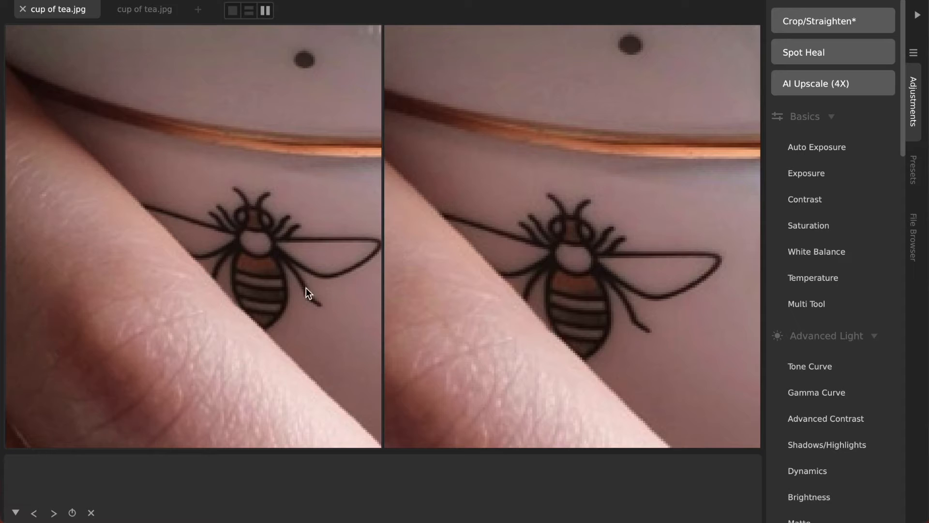
{"action": "mouse_move", "coordinate": [171, 238]}
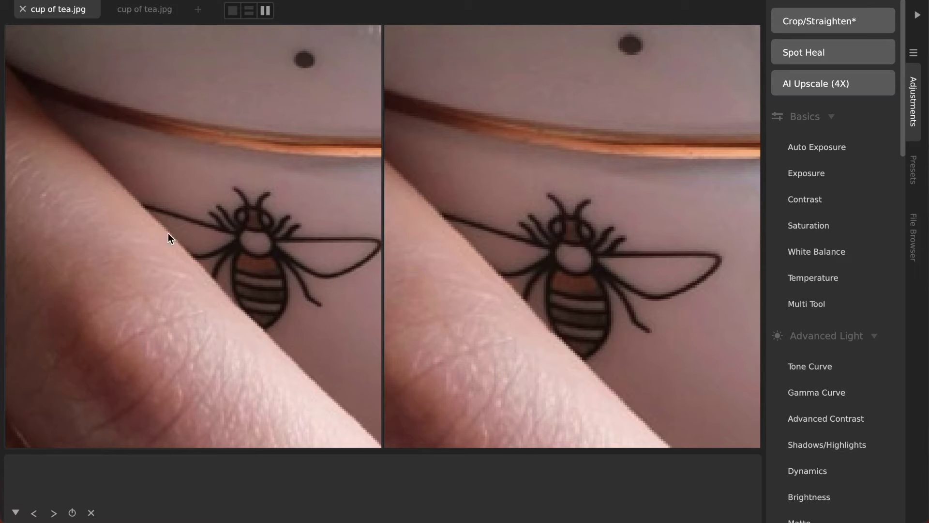
{"action": "mouse_move", "coordinate": [207, 230]}
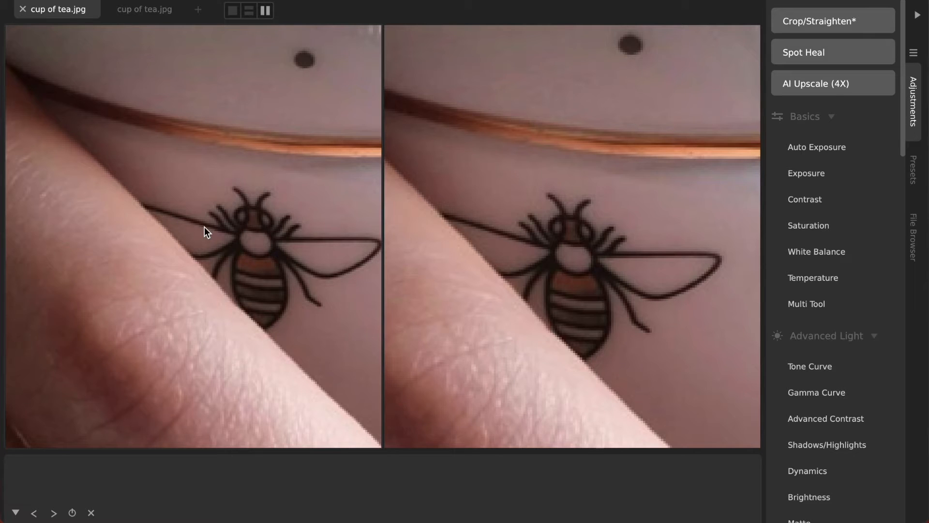
{"action": "mouse_move", "coordinate": [209, 135]}
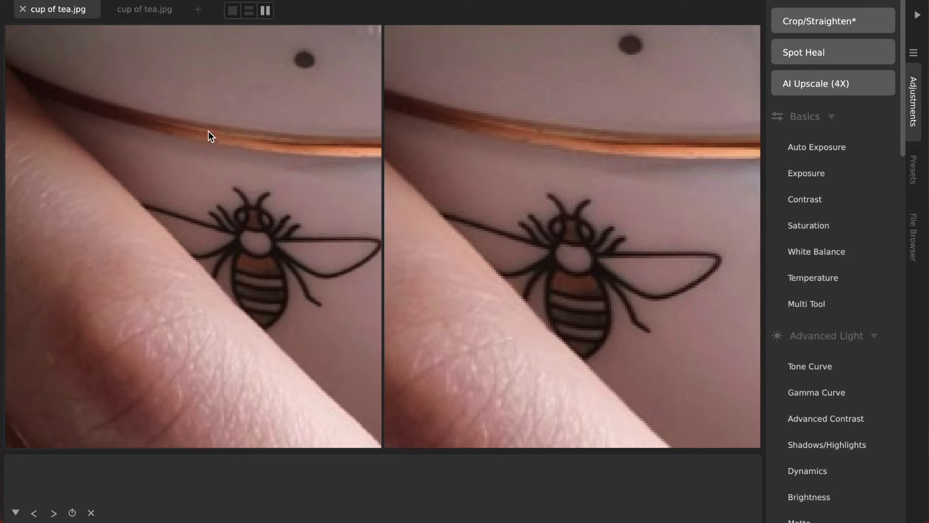
{"action": "mouse_move", "coordinate": [286, 298]}
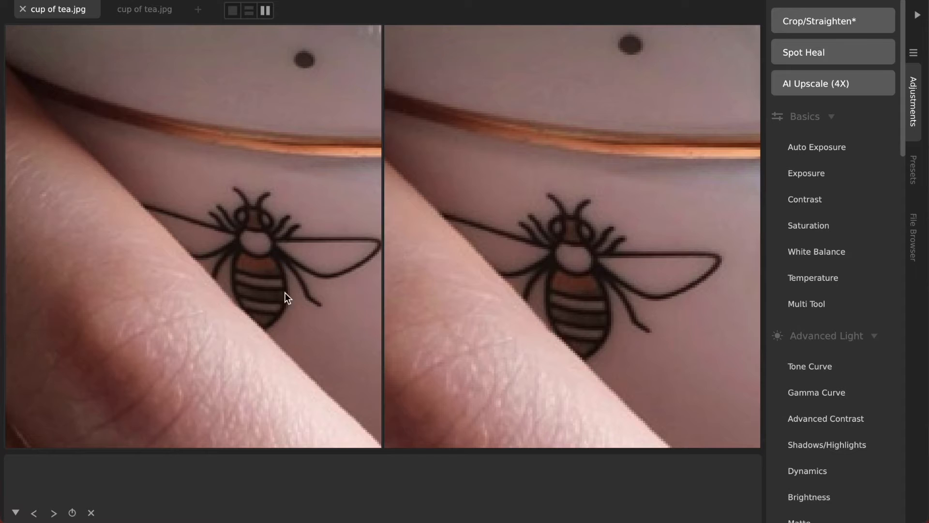
{"action": "mouse_move", "coordinate": [279, 157]}
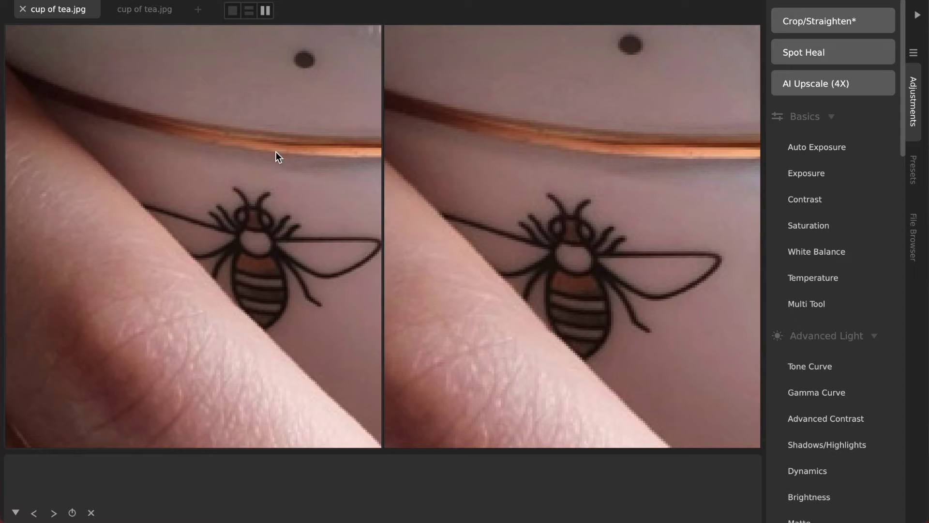
{"action": "mouse_move", "coordinate": [845, 93]}
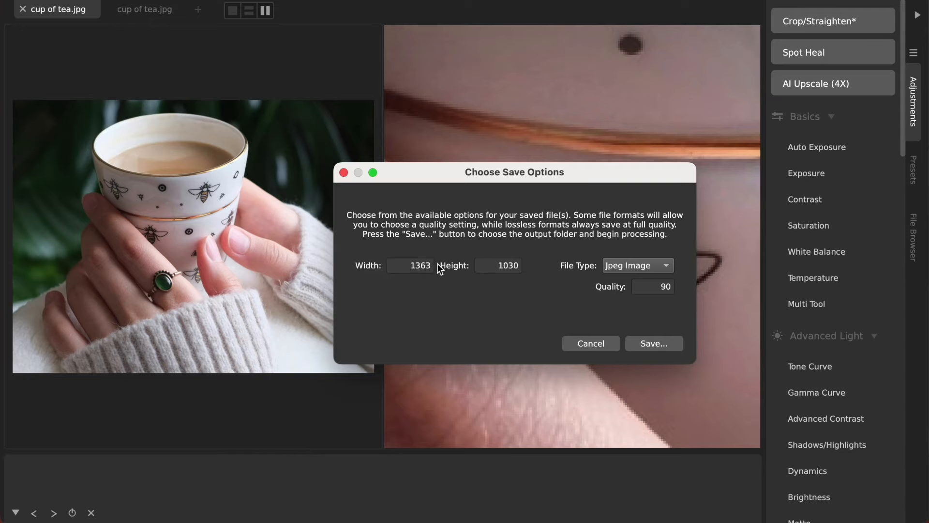
{"action": "left_click", "coordinate": [590, 343]}
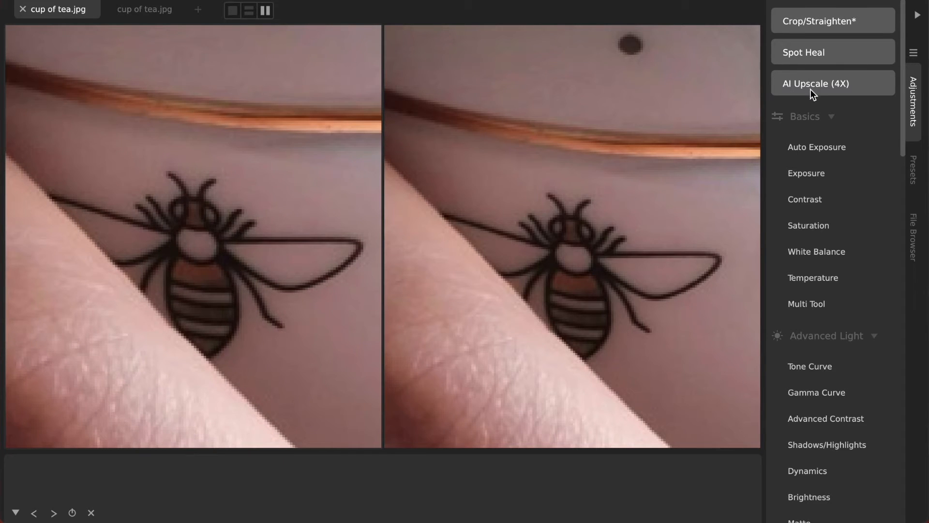
Step: Apply AI Upscale (4X) to the cropped cup of tea photo
{"action": "left_click", "coordinate": [832, 83]}
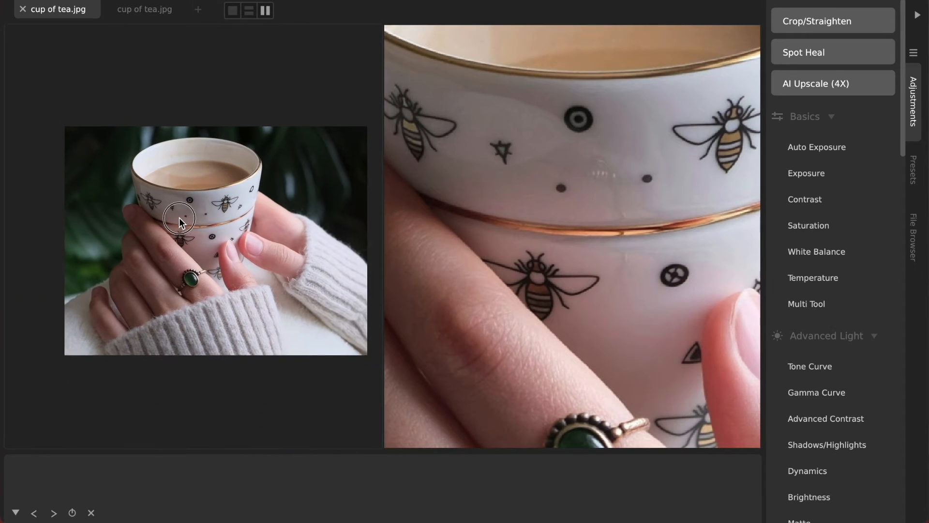
{"action": "left_click", "coordinate": [144, 8]}
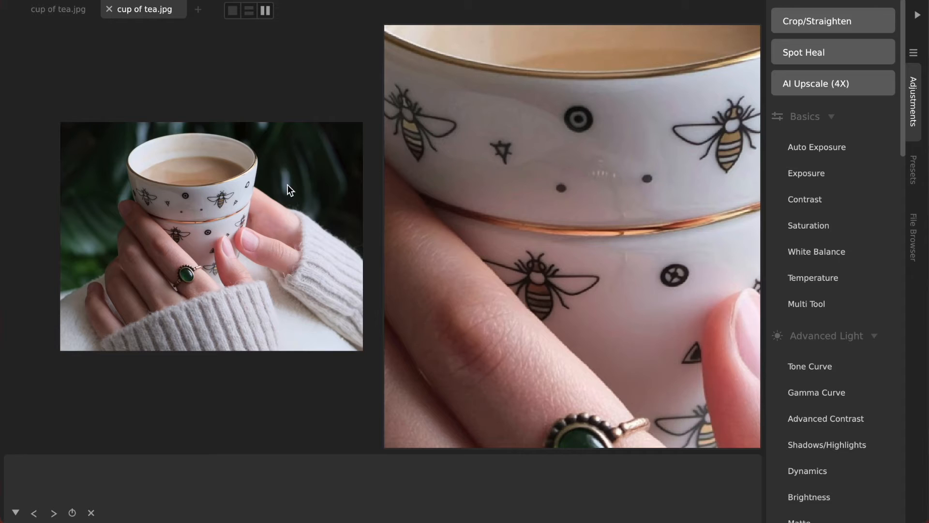
{"action": "left_click", "coordinate": [57, 9]}
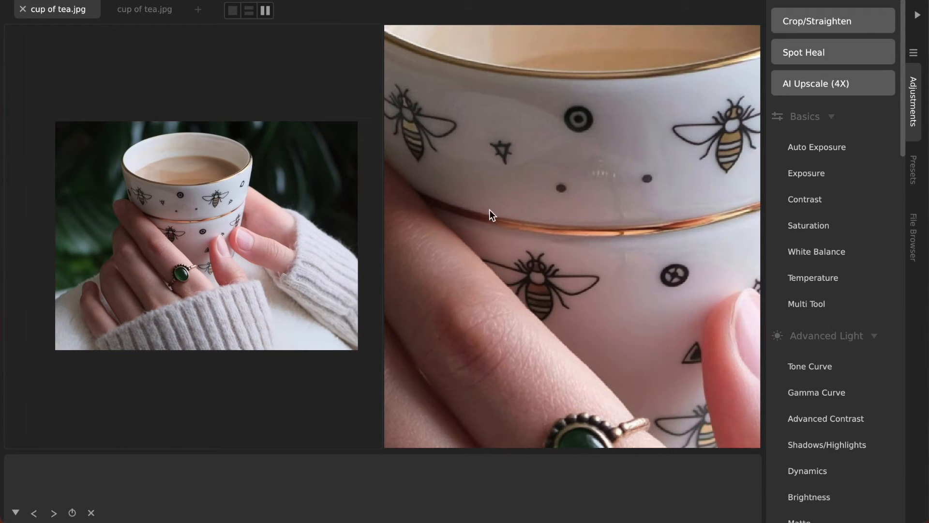
{"action": "left_click", "coordinate": [143, 9]}
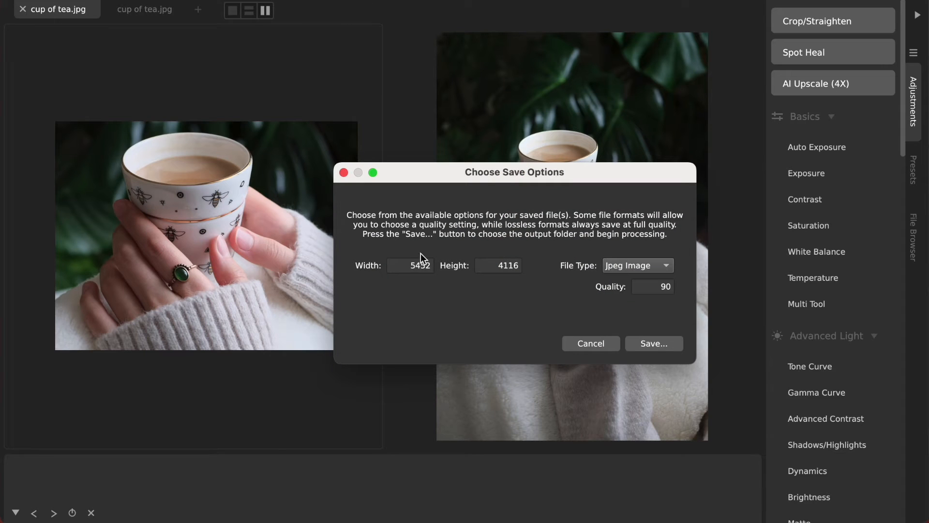
{"action": "mouse_move", "coordinate": [443, 271]}
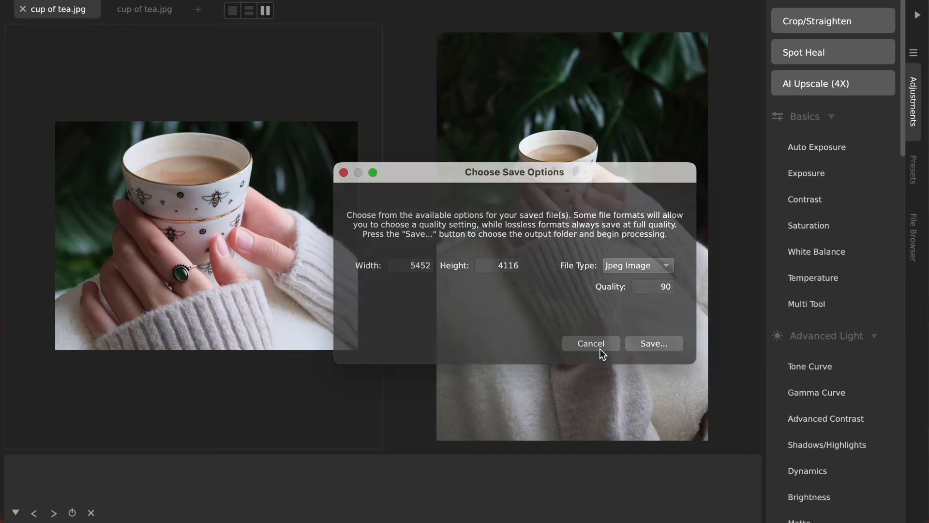
{"action": "left_click", "coordinate": [590, 343]}
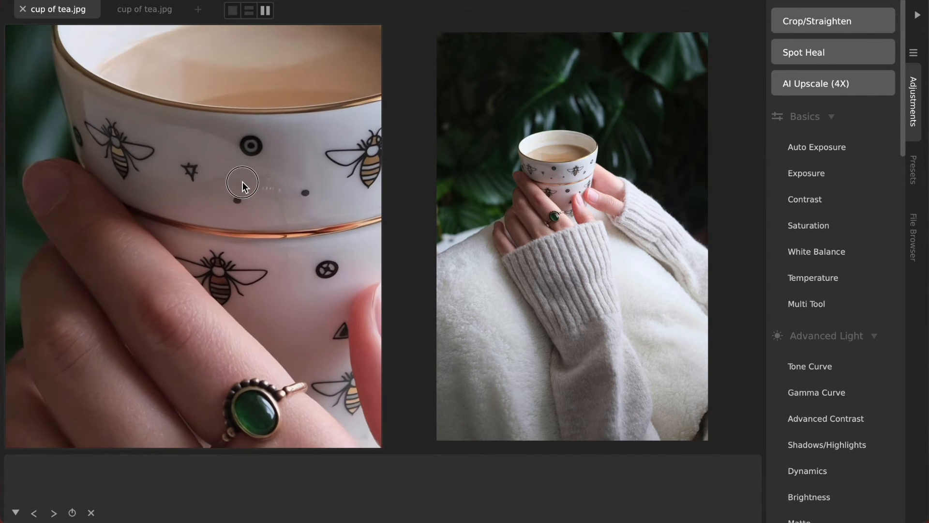
{"action": "left_click", "coordinate": [61, 8]}
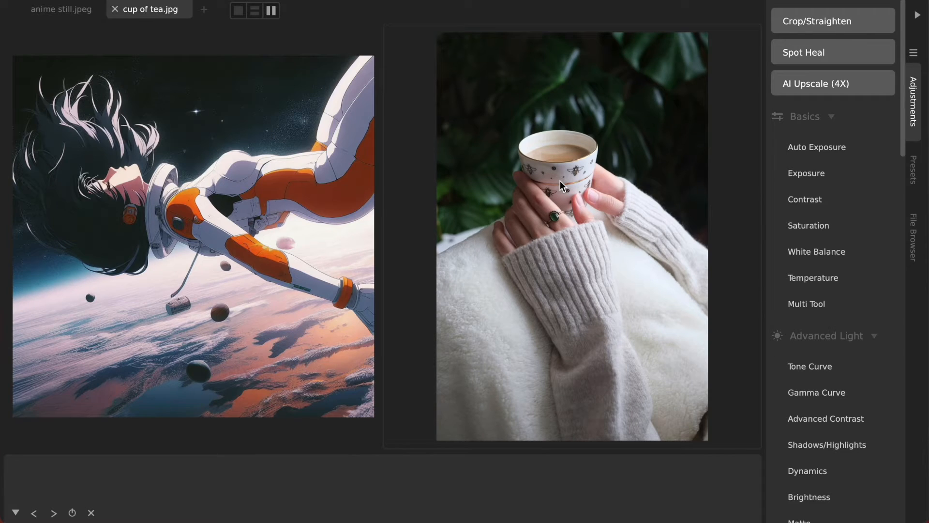
Step: Load anime still.jpeg in place of the tea photo and return to its first copy
{"action": "left_click", "coordinate": [150, 8]}
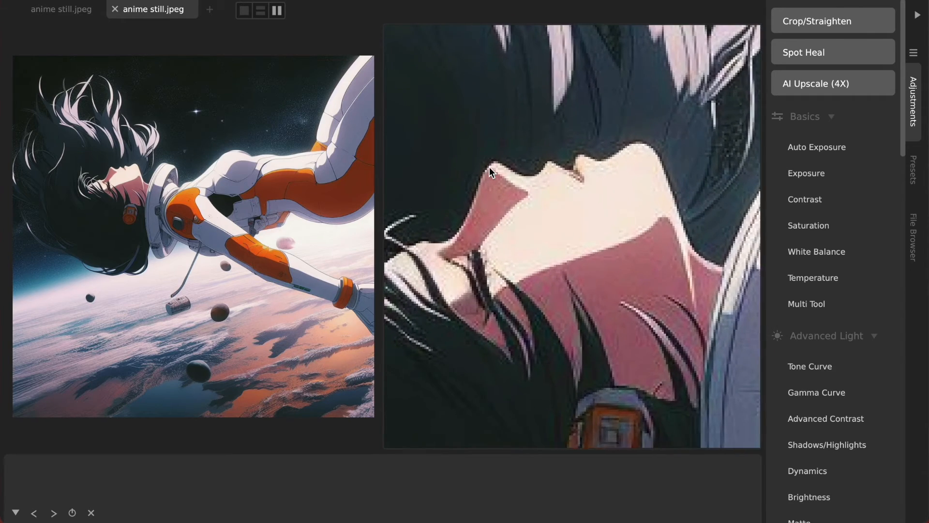
{"action": "left_click", "coordinate": [59, 9]}
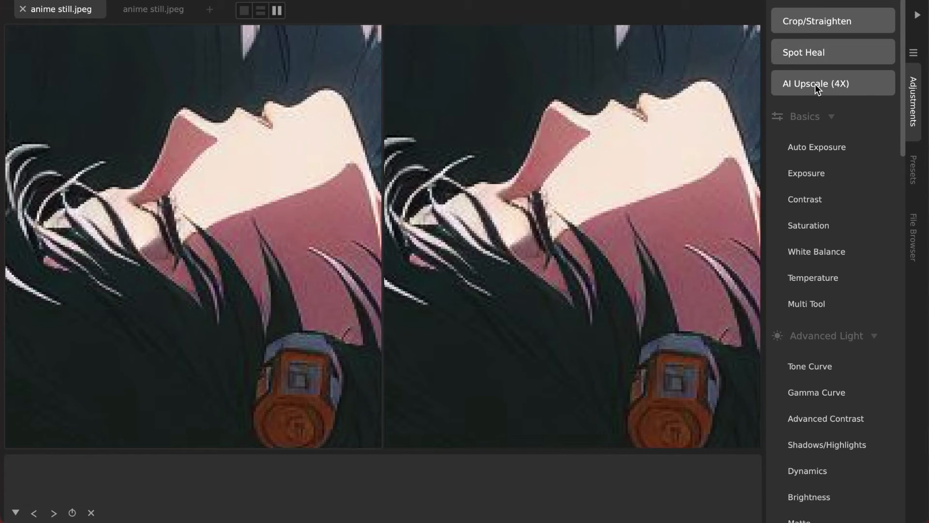
Step: Apply AI Upscale (4X) to the anime still and compare the girl's face across both copies
{"action": "left_click", "coordinate": [832, 82]}
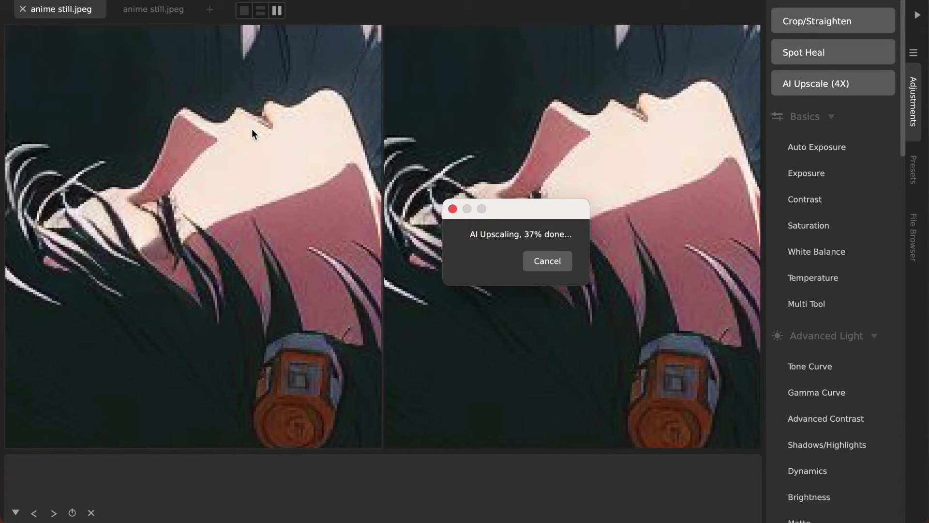
{"action": "left_click", "coordinate": [546, 261]}
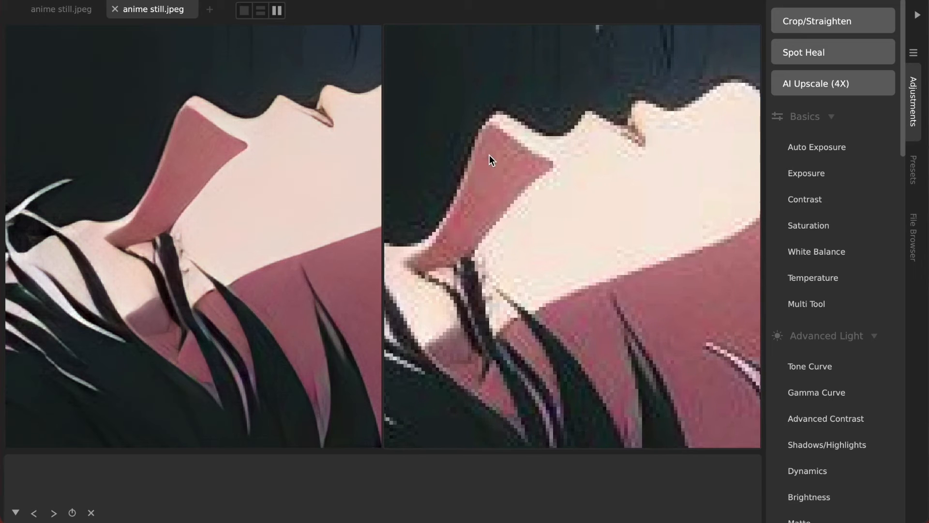
{"action": "mouse_move", "coordinate": [478, 124]}
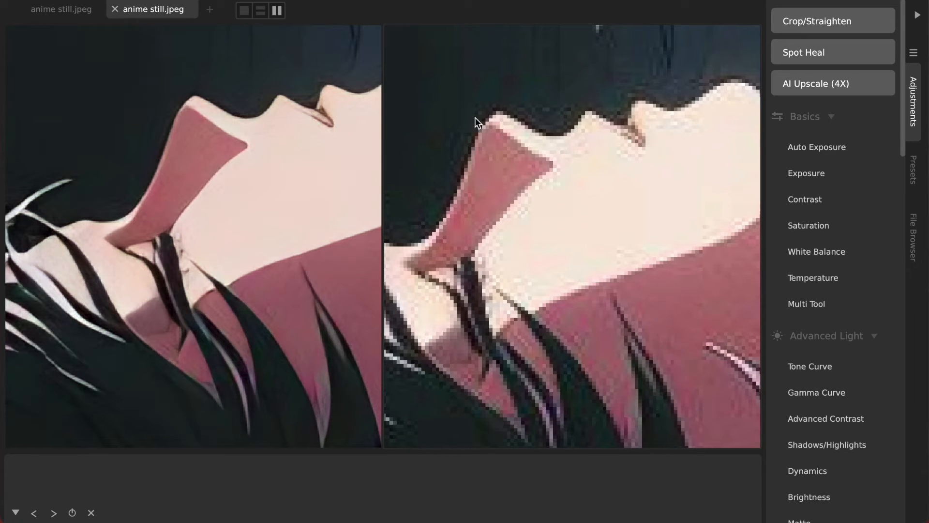
{"action": "mouse_move", "coordinate": [248, 126]}
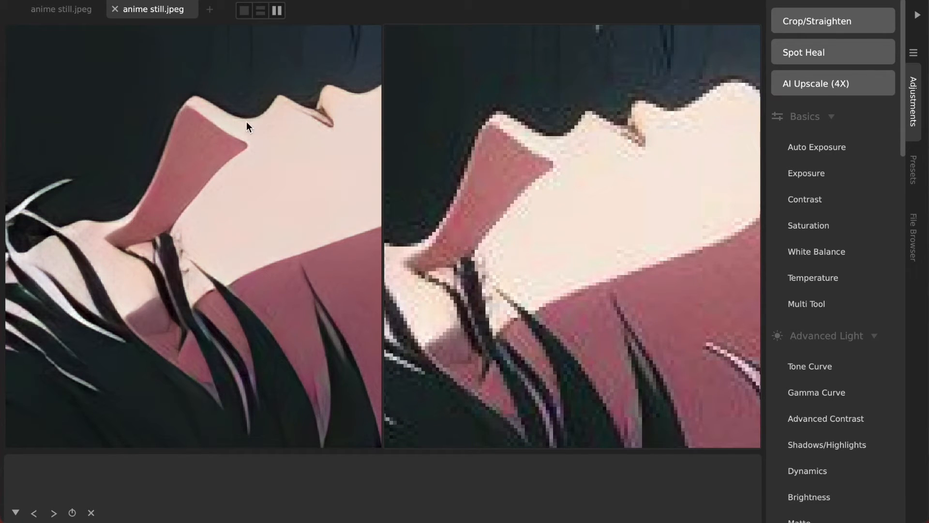
{"action": "mouse_move", "coordinate": [169, 149]}
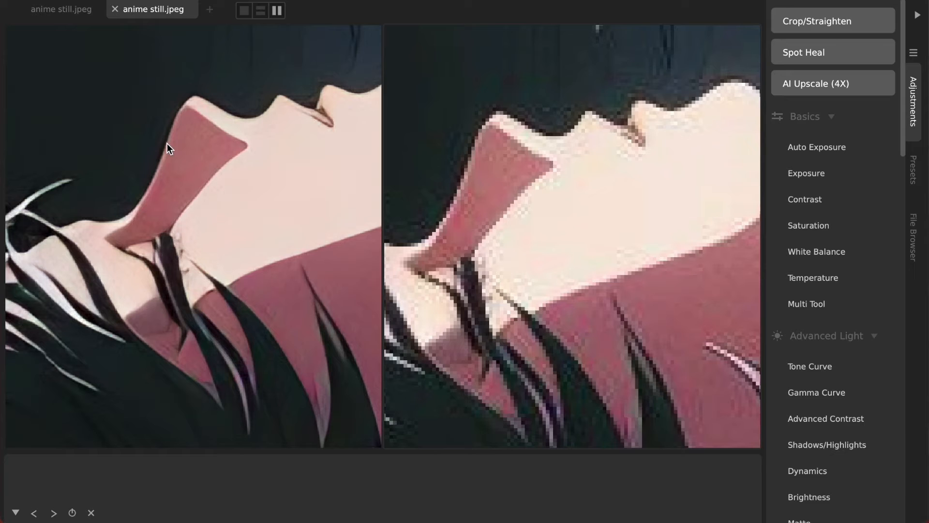
{"action": "left_click", "coordinate": [60, 8]}
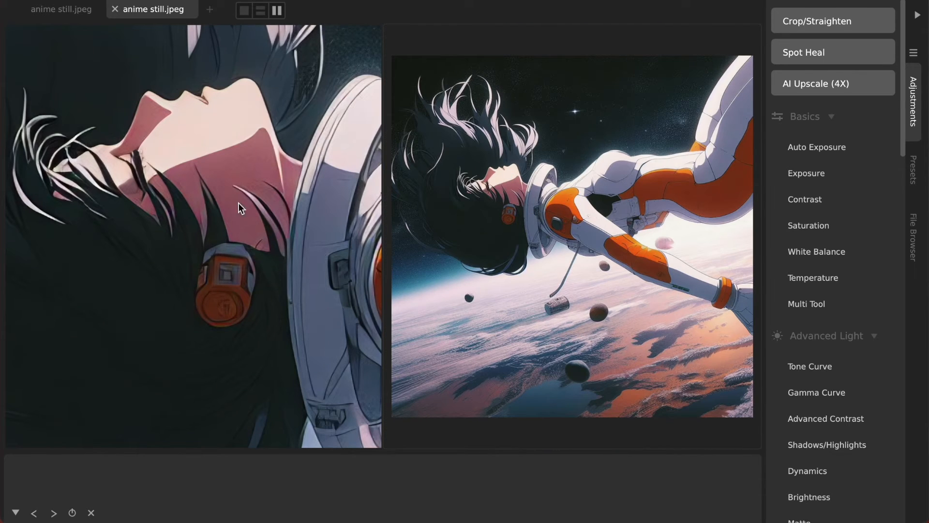
{"action": "mouse_move", "coordinate": [165, 175]}
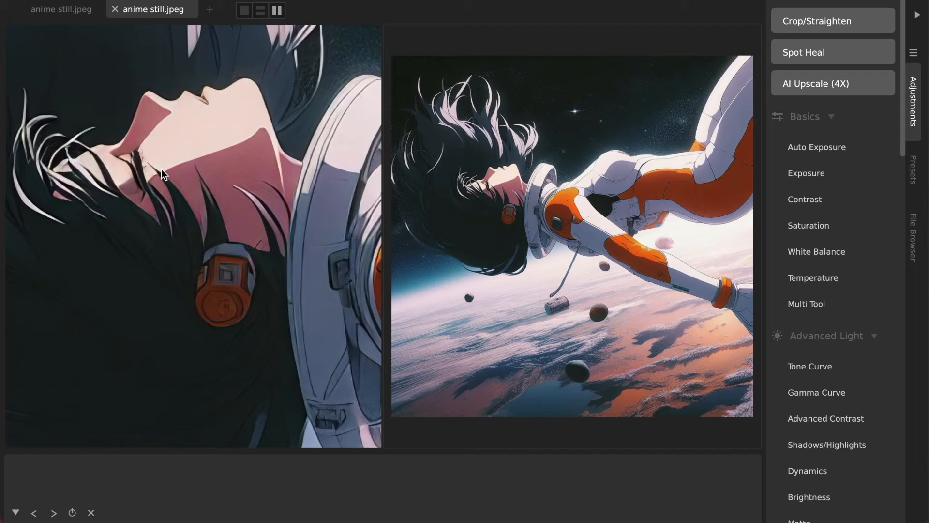
{"action": "left_click", "coordinate": [59, 9]}
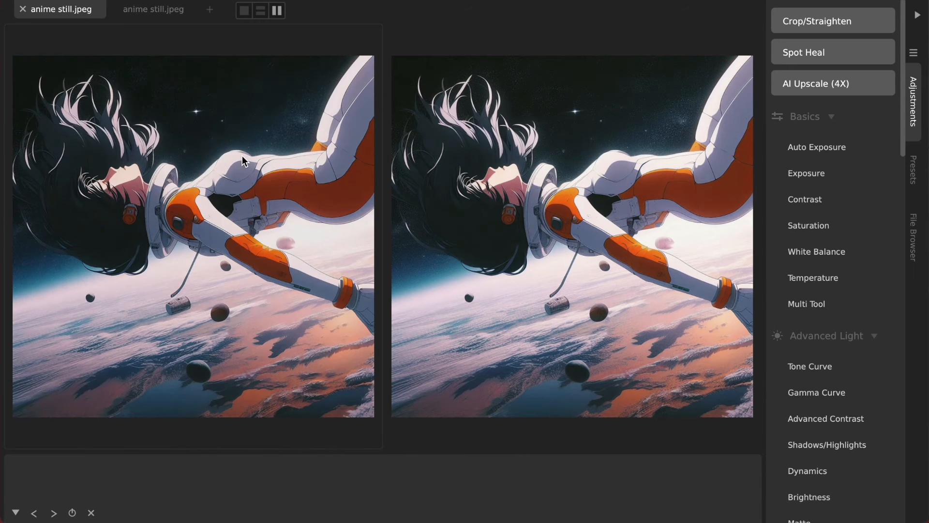
{"action": "mouse_move", "coordinate": [185, 149]}
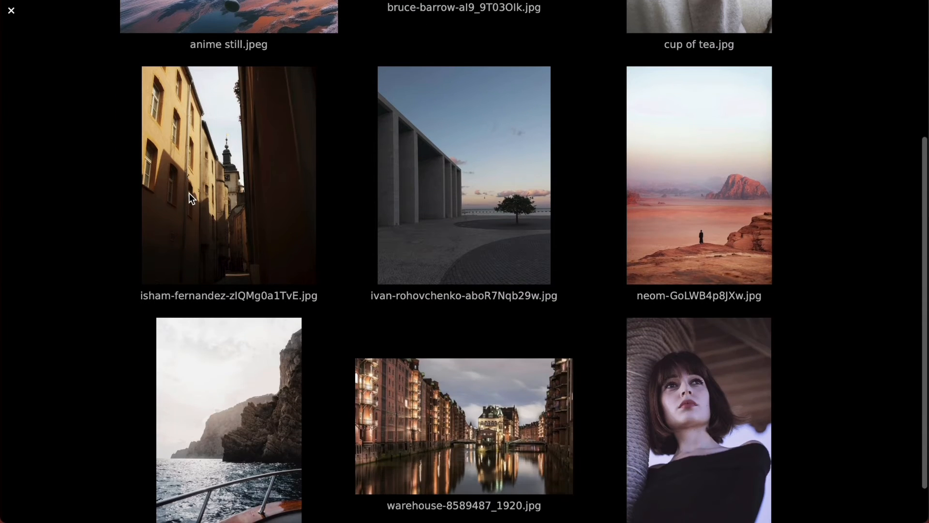
{"action": "mouse_move", "coordinate": [248, 170]}
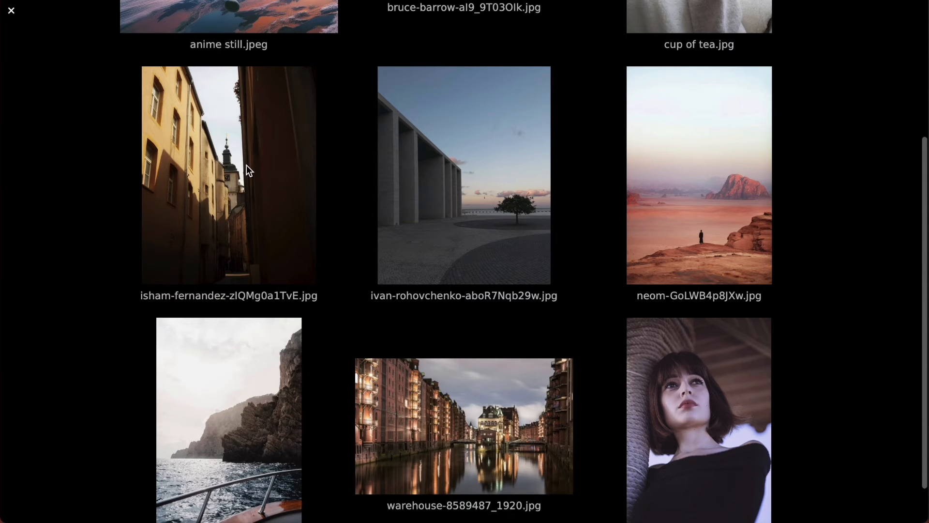
Step: Open the street photo and crop it tightly around the clock tower with about 1.06 straightening
{"action": "double_click", "coordinate": [228, 174]}
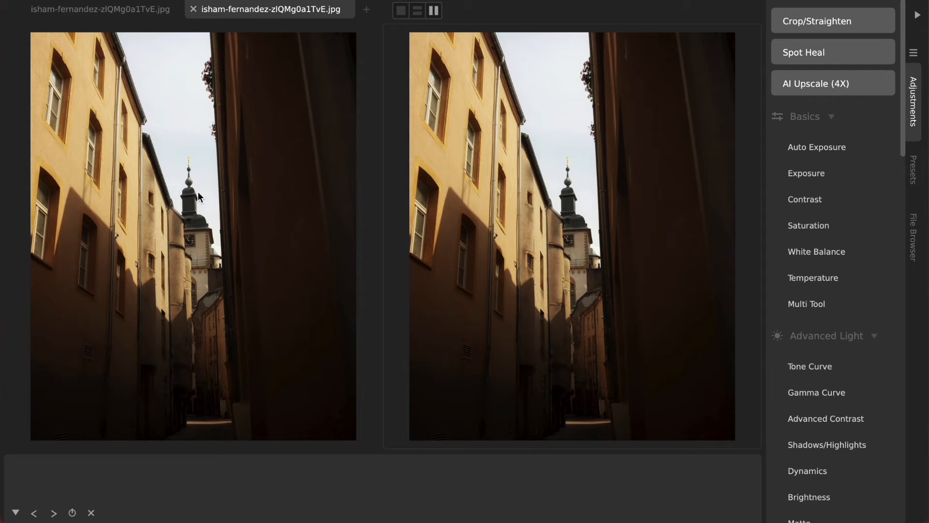
{"action": "left_click", "coordinate": [832, 20]}
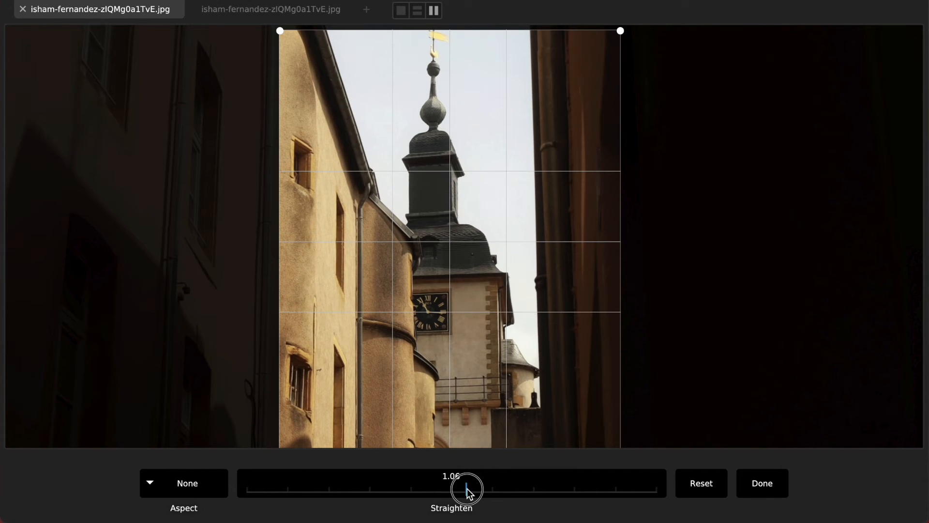
{"action": "left_click", "coordinate": [762, 483]}
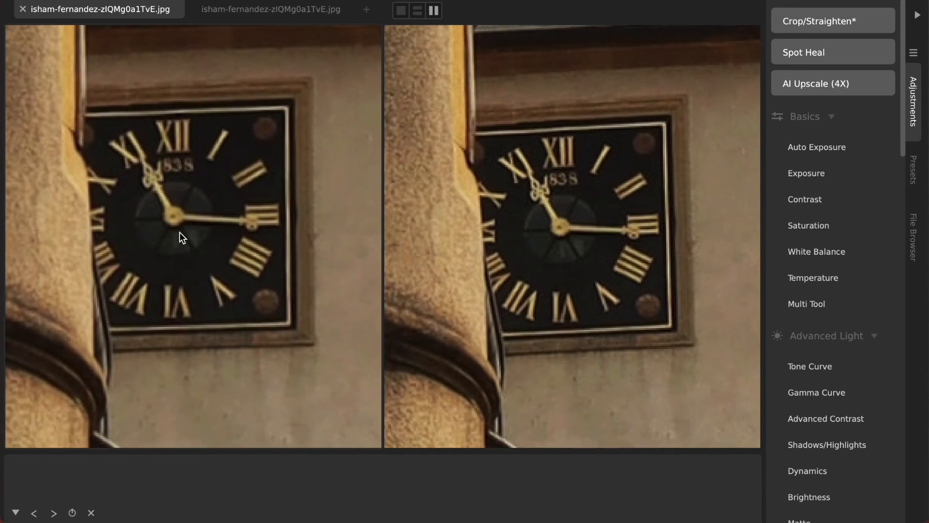
Step: Apply AI Upscale (4X) to the cropped clock-tower photo
{"action": "left_click", "coordinate": [832, 82]}
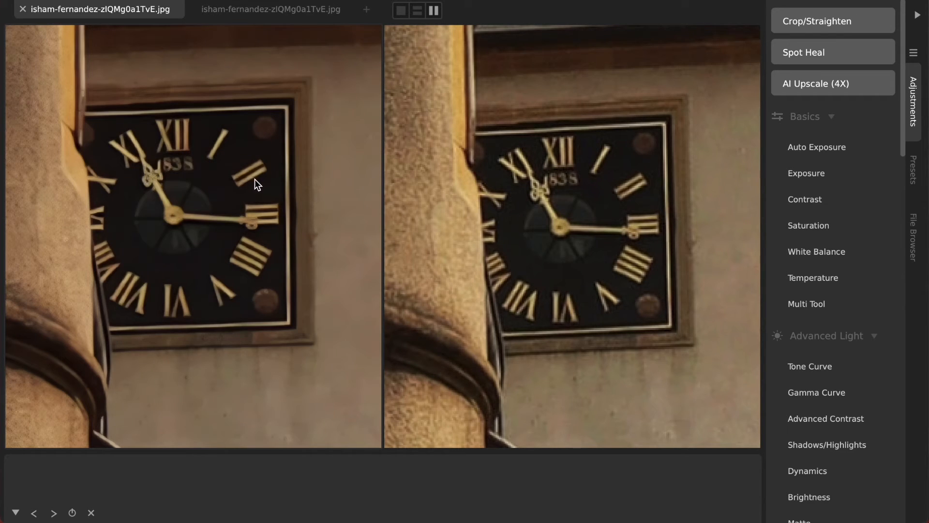
{"action": "mouse_move", "coordinate": [180, 135]}
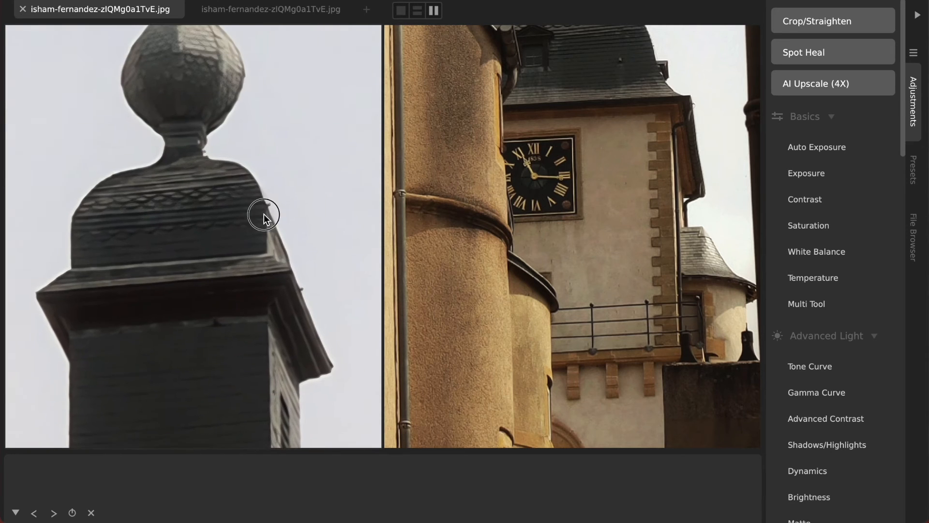
{"action": "left_click", "coordinate": [269, 9]}
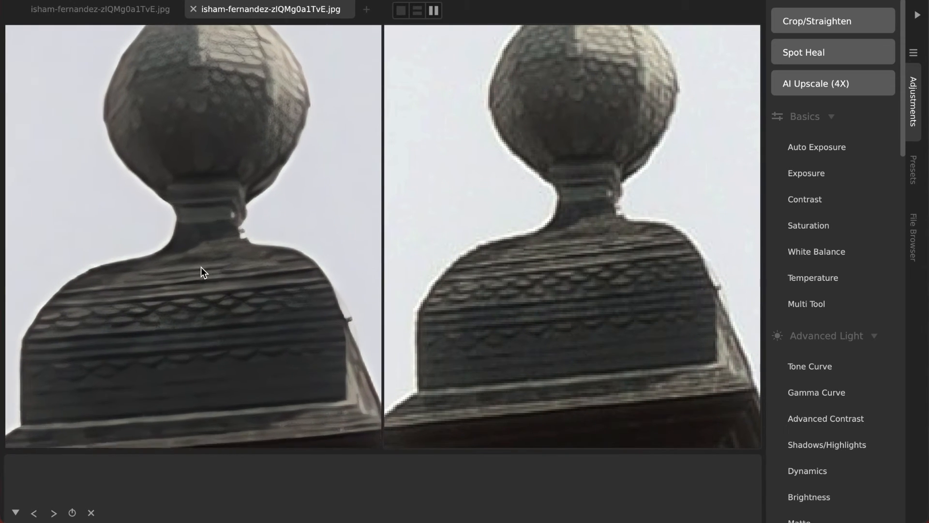
{"action": "left_click", "coordinate": [100, 8]}
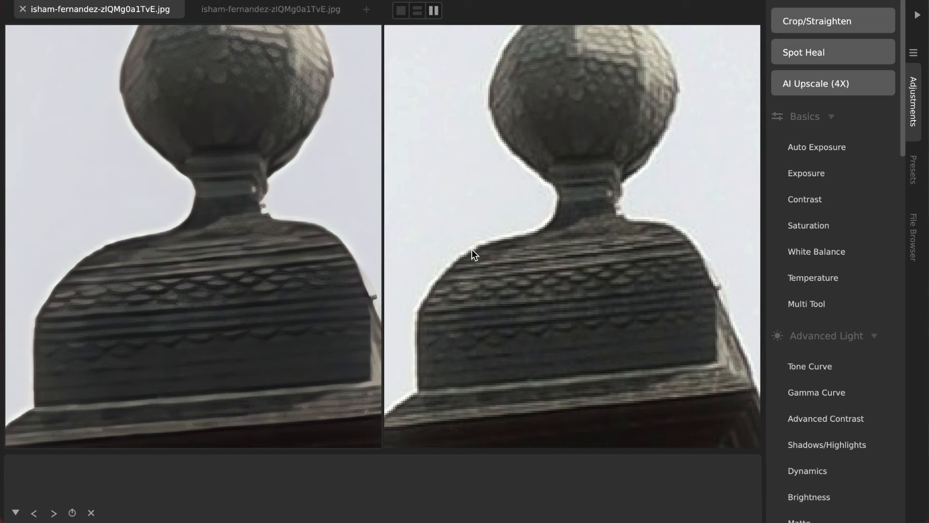
{"action": "mouse_move", "coordinate": [494, 259]}
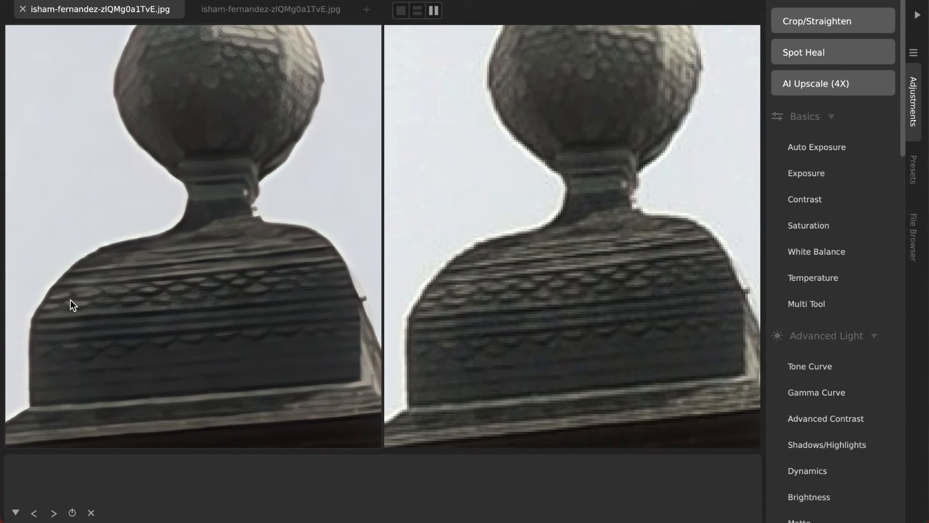
{"action": "mouse_move", "coordinate": [115, 242]}
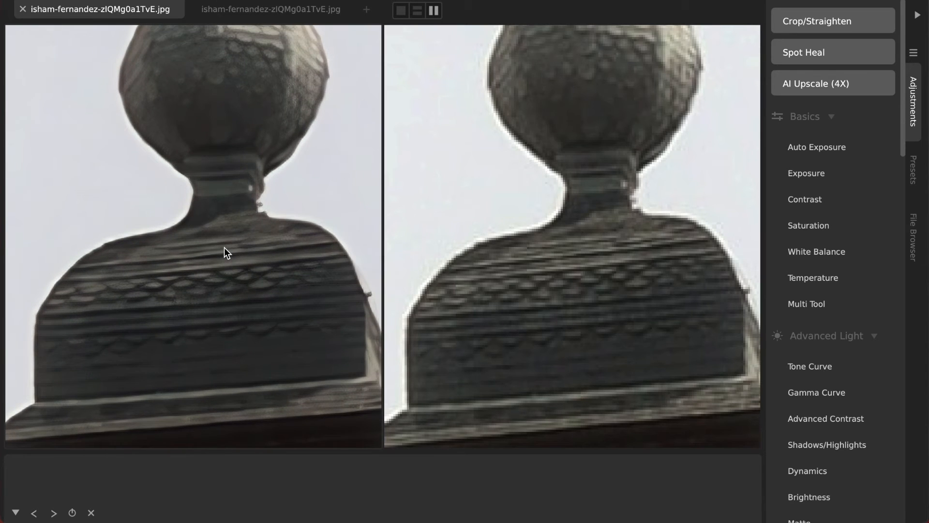
{"action": "mouse_move", "coordinate": [886, 116]}
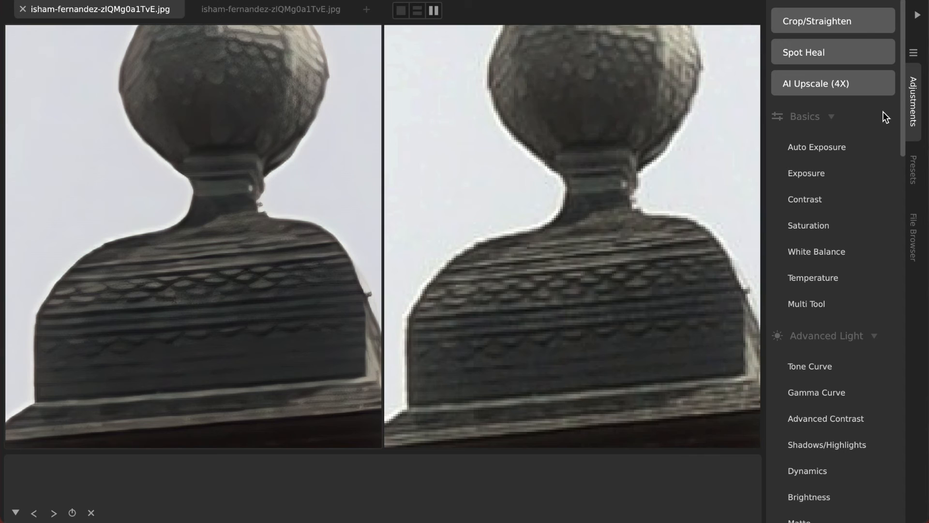
Step: Apply the Sharpen and Grain adjustments from the Photographic group to the clock-tower photo
{"action": "scroll", "scroll_direction": "down", "scroll_amount": 3}
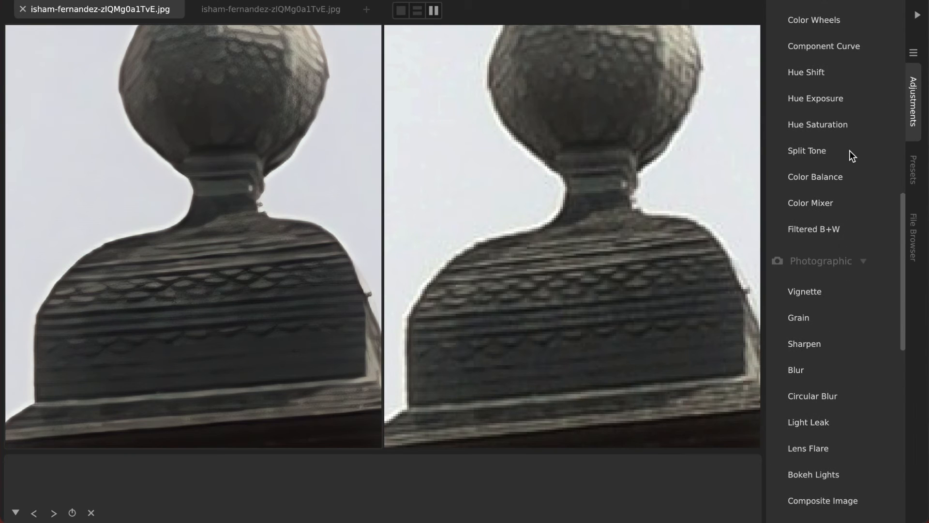
{"action": "scroll", "scroll_direction": "down", "scroll_amount": 3}
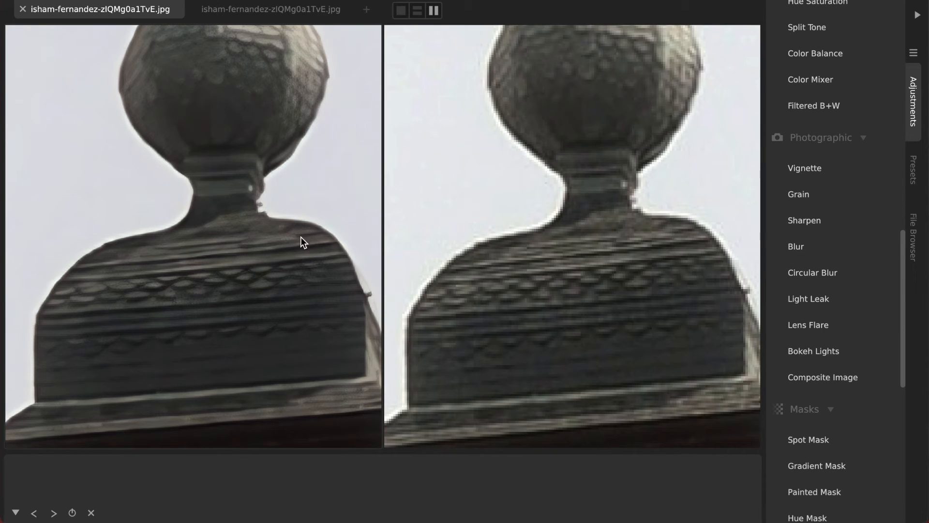
{"action": "mouse_move", "coordinate": [805, 219]}
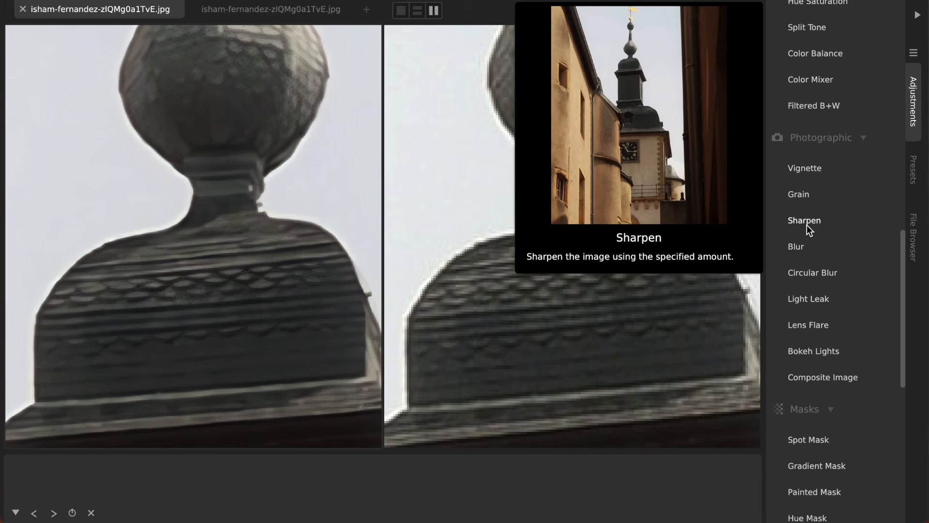
{"action": "left_click", "coordinate": [805, 220]}
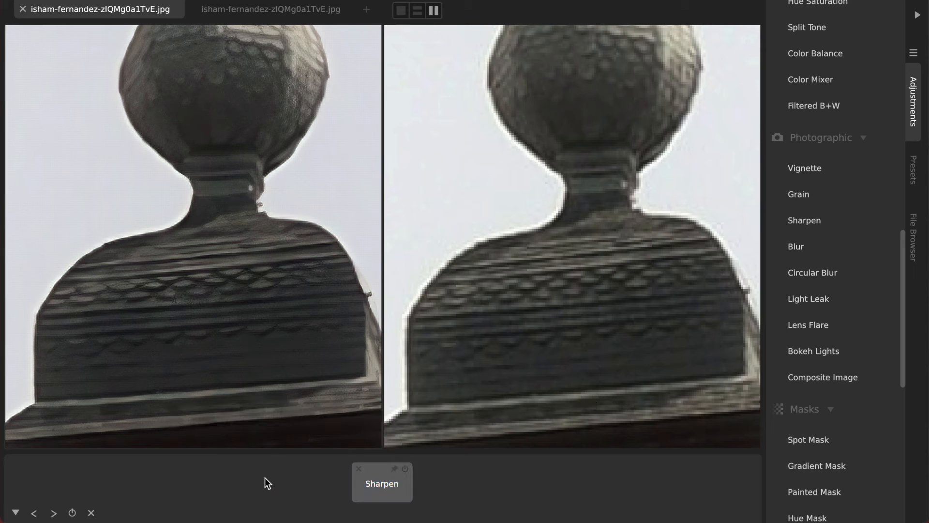
{"action": "left_click", "coordinate": [799, 194]}
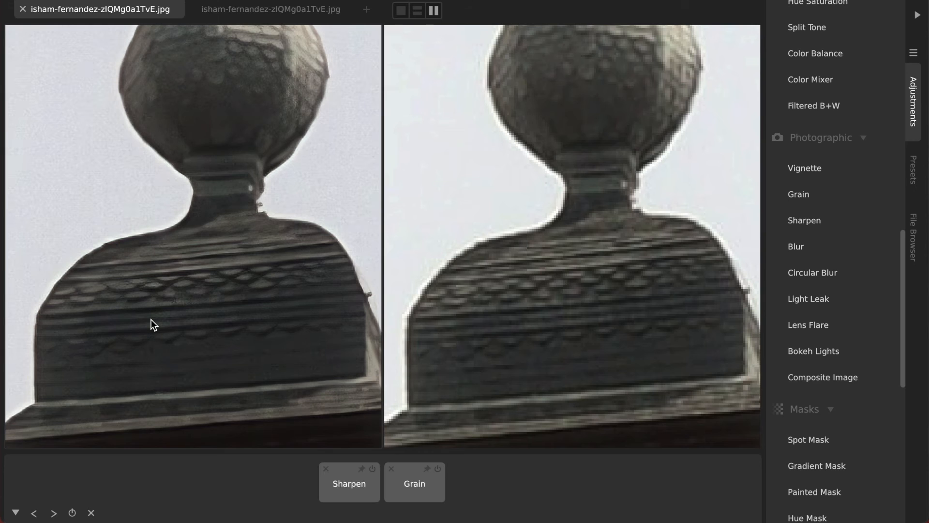
{"action": "mouse_move", "coordinate": [182, 344]}
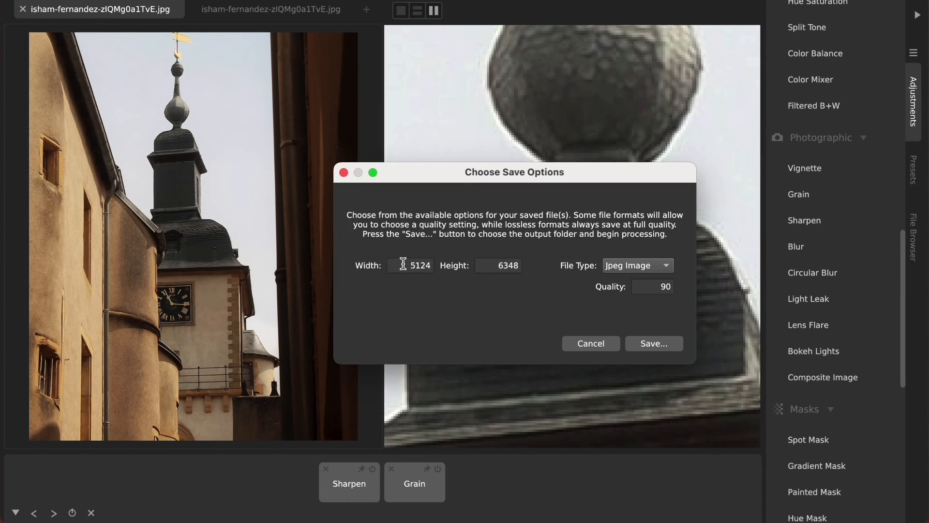
{"action": "mouse_move", "coordinate": [214, 189]}
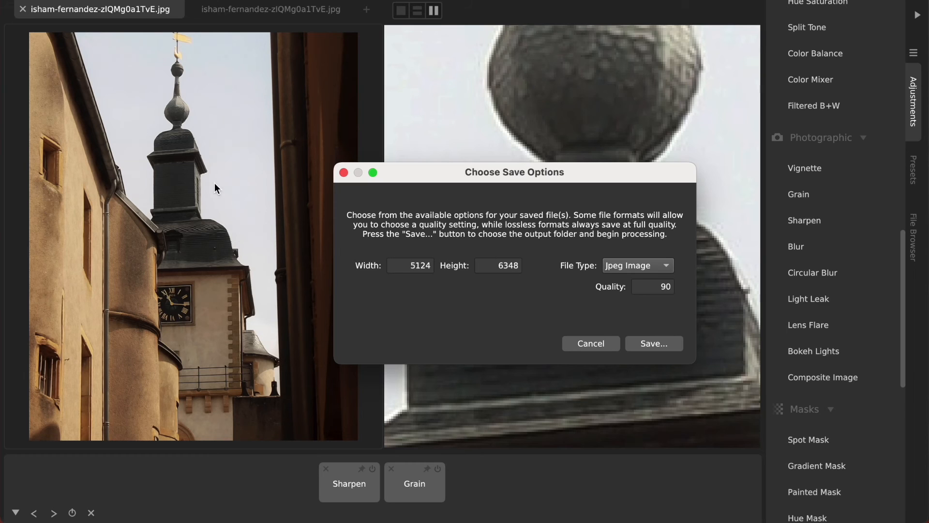
{"action": "mouse_move", "coordinate": [403, 256]}
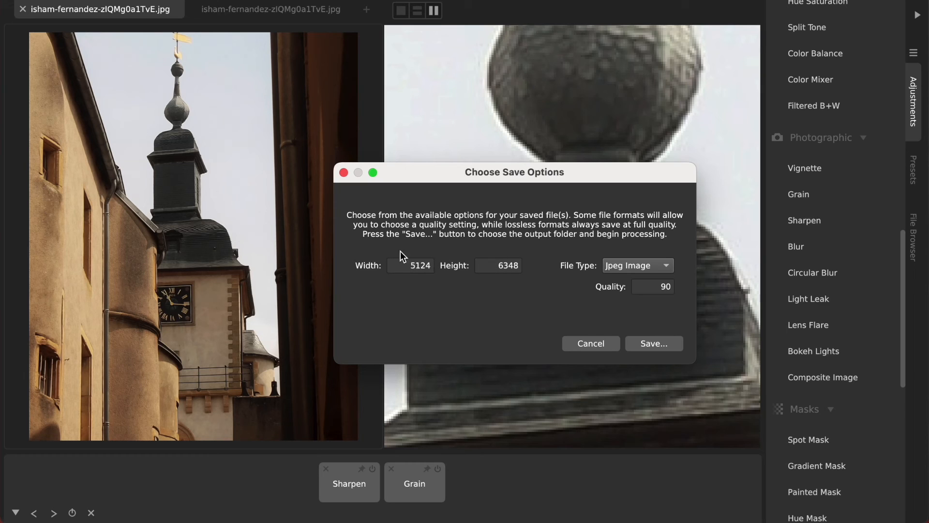
{"action": "left_click", "coordinate": [590, 343]}
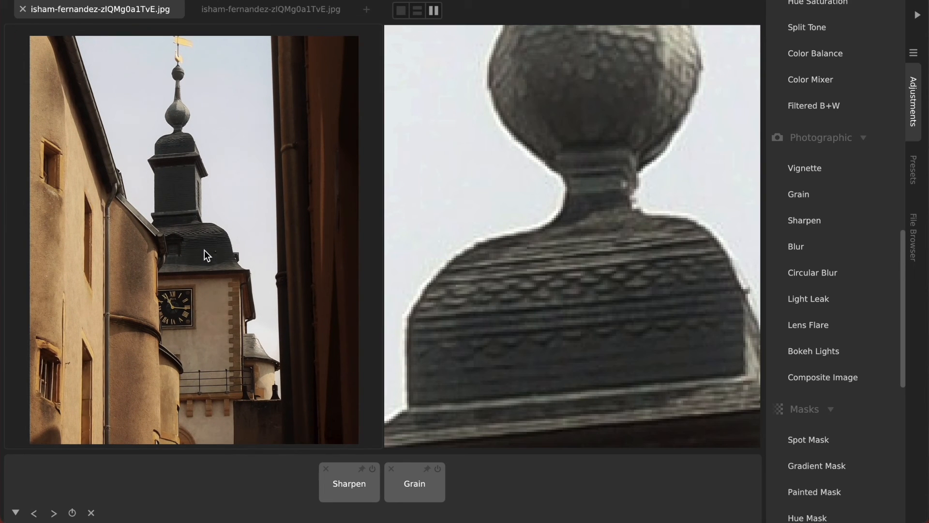
{"action": "mouse_move", "coordinate": [230, 226]}
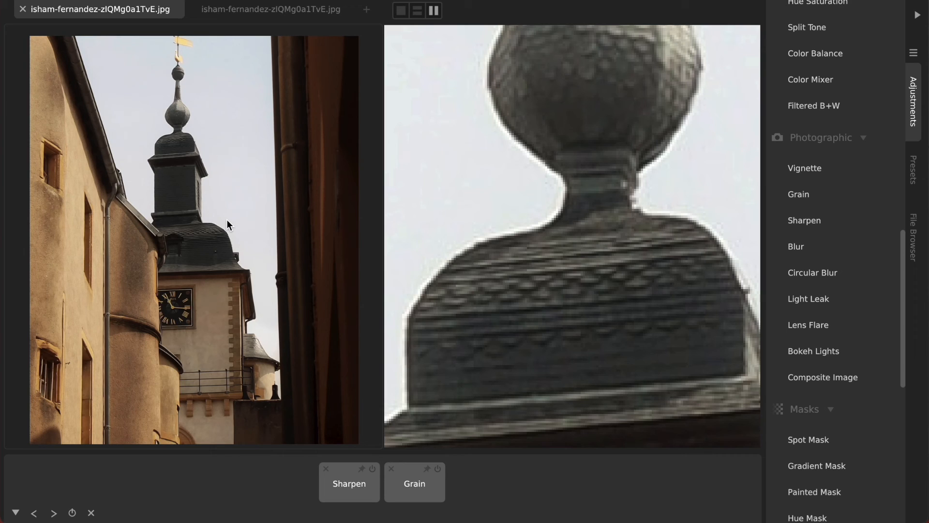
{"action": "mouse_move", "coordinate": [207, 188]}
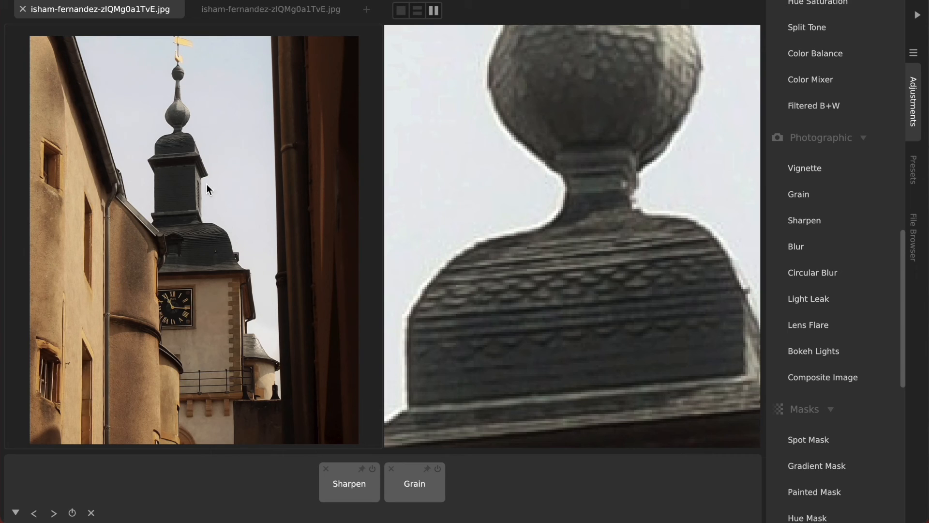
{"action": "mouse_move", "coordinate": [205, 204]}
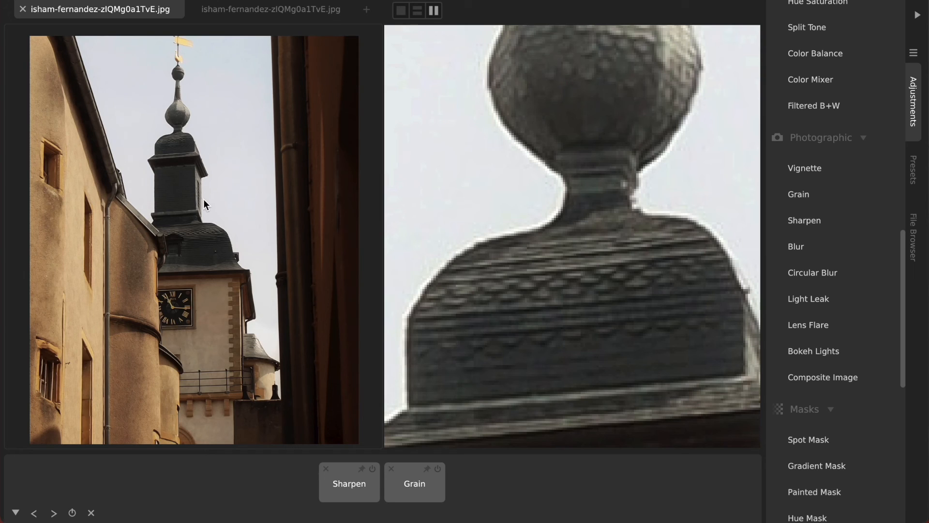
{"action": "mouse_move", "coordinate": [219, 214]}
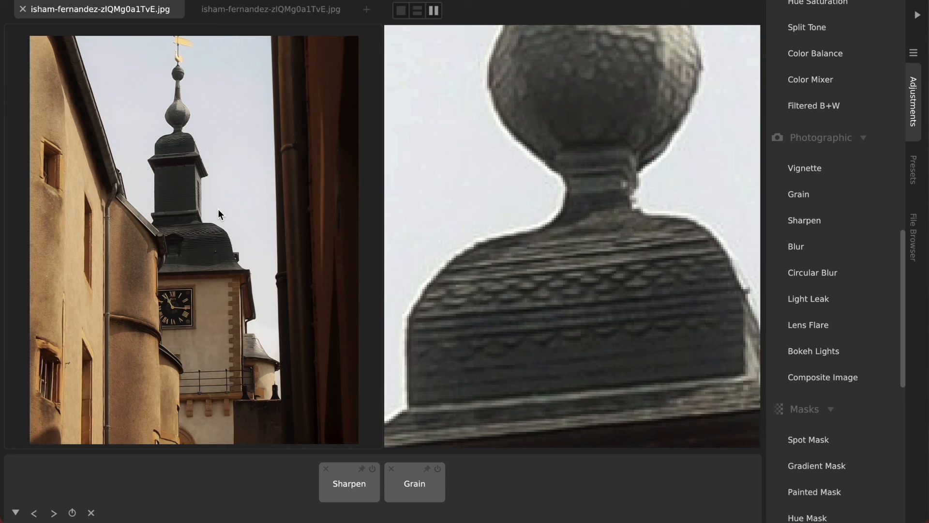
{"action": "mouse_move", "coordinate": [209, 225]}
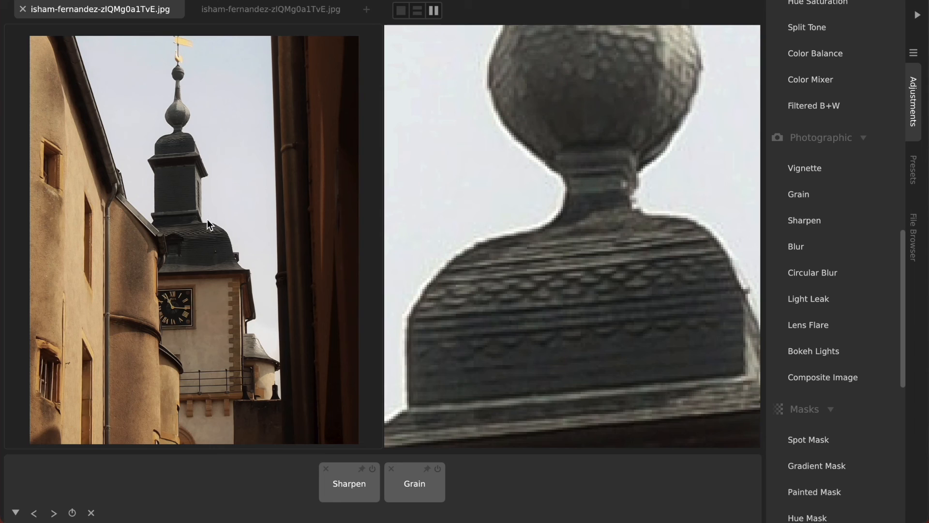
{"action": "mouse_move", "coordinate": [197, 234]}
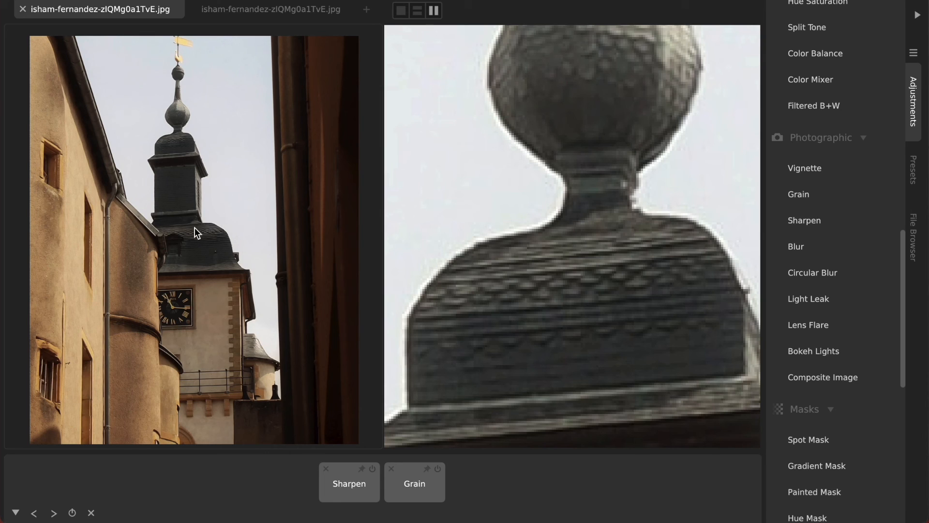
{"action": "mouse_move", "coordinate": [217, 201]}
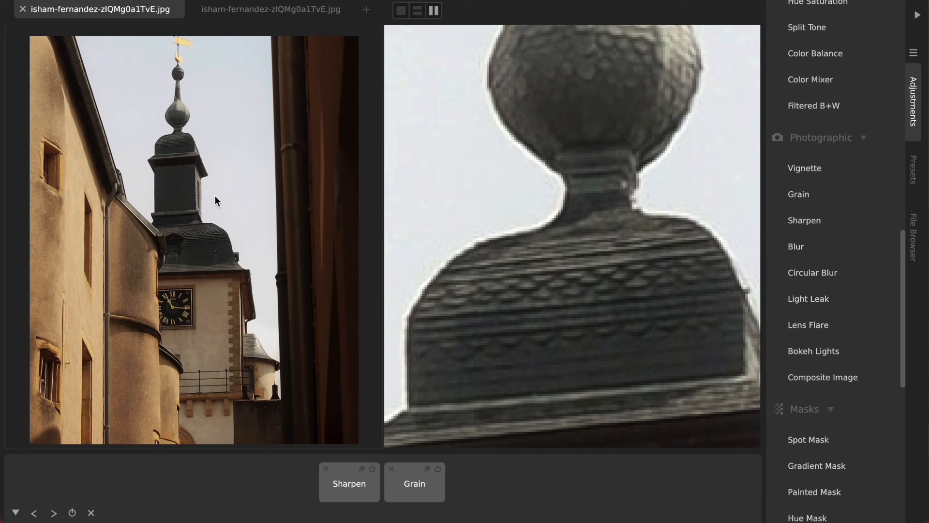